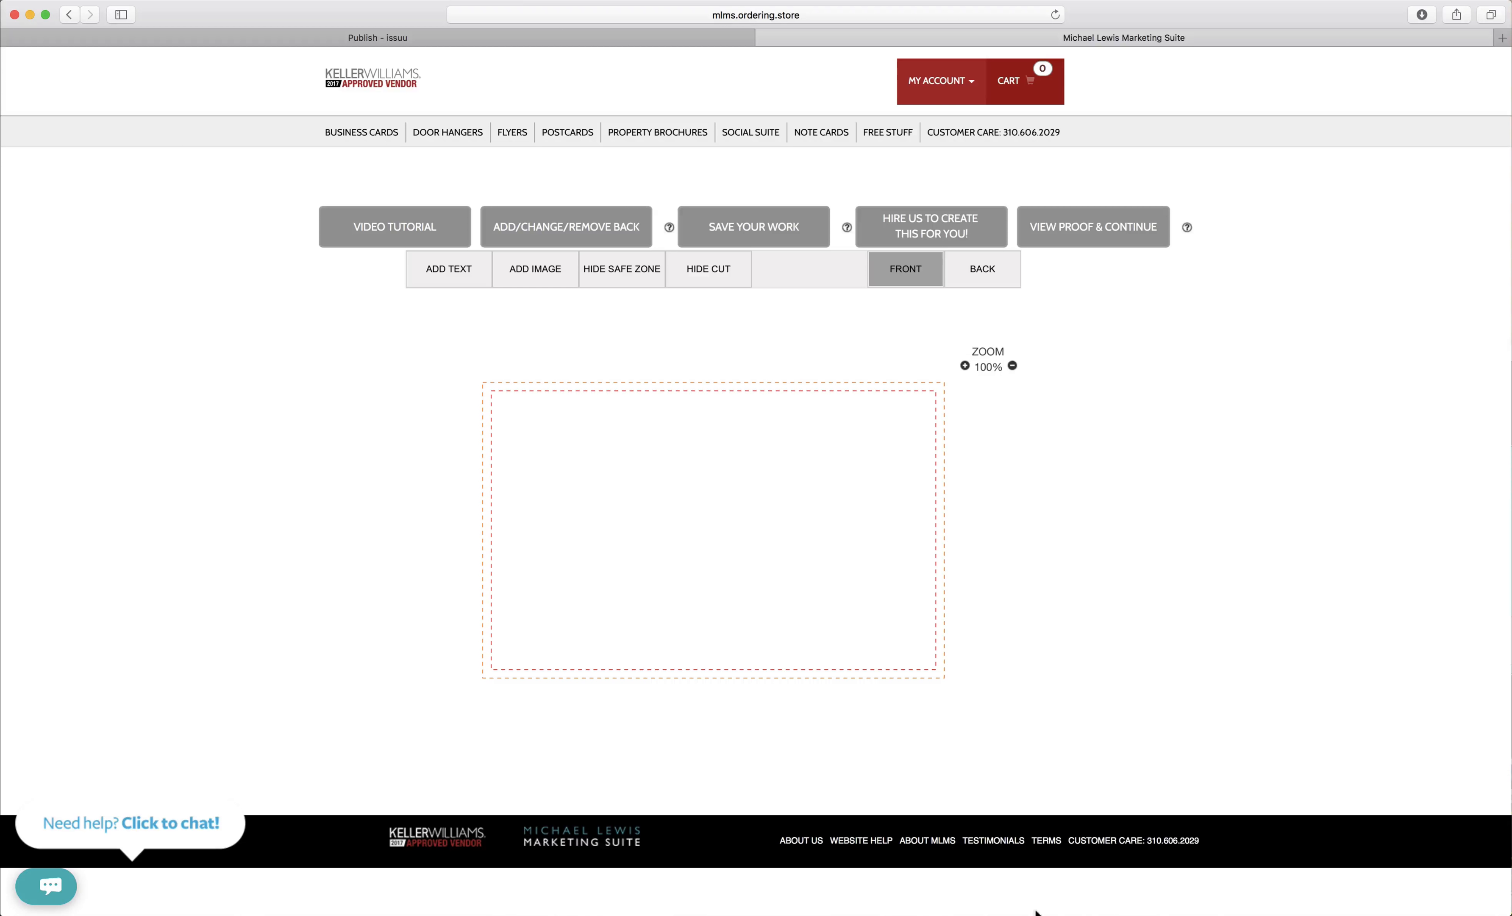
{"action": "mouse_move", "coordinate": [1020, 818]}
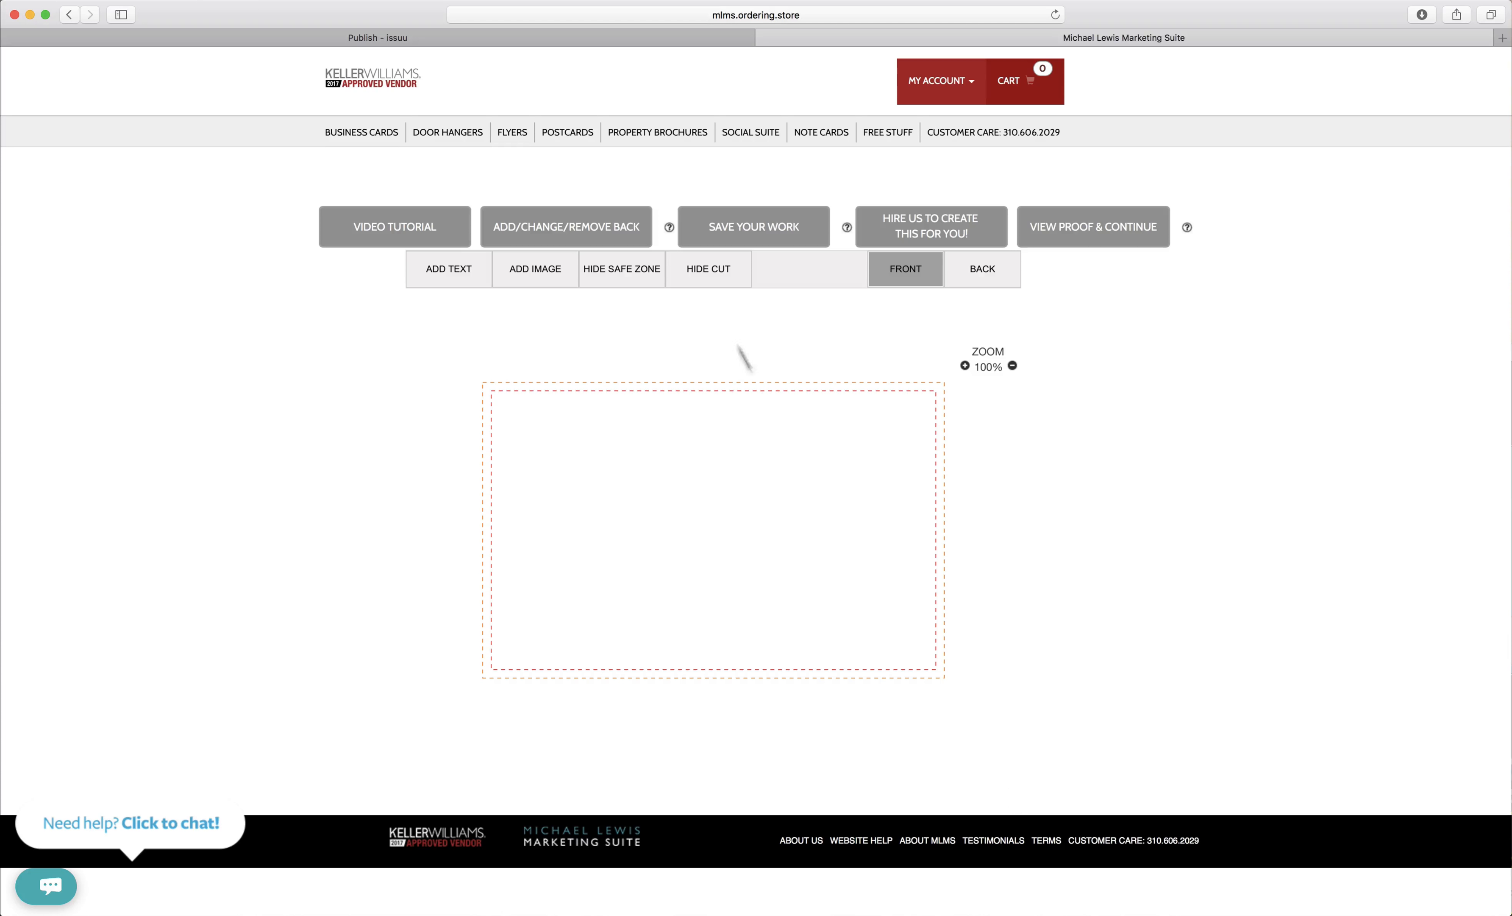
{"action": "mouse_move", "coordinate": [534, 268]}
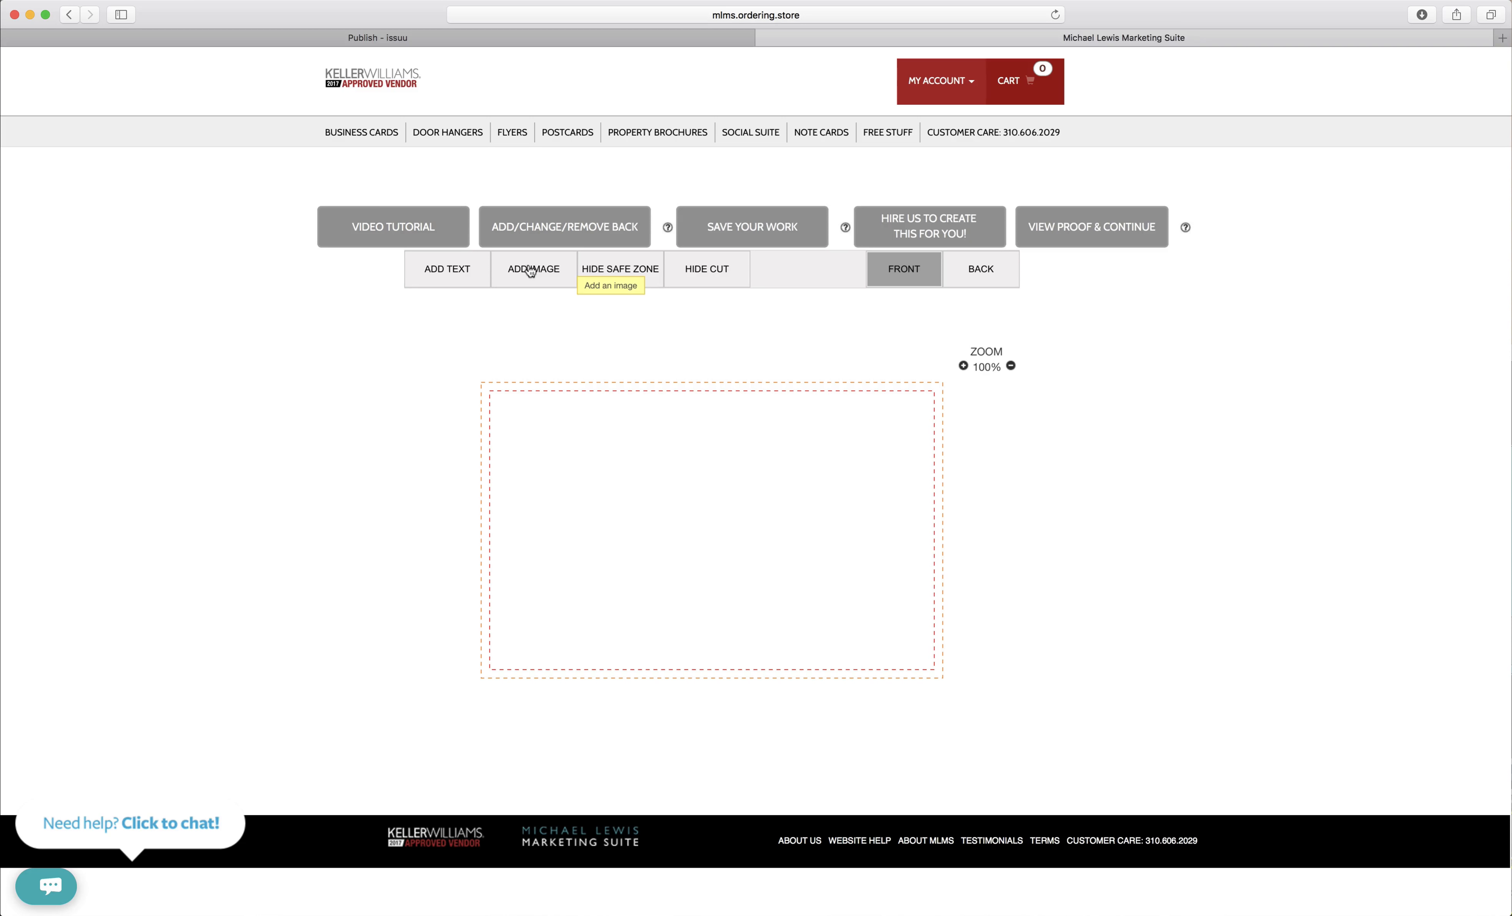
Add placeholder image boxes to the postcard front via ADD IMAGE
{"action": "left_click", "coordinate": [532, 269]}
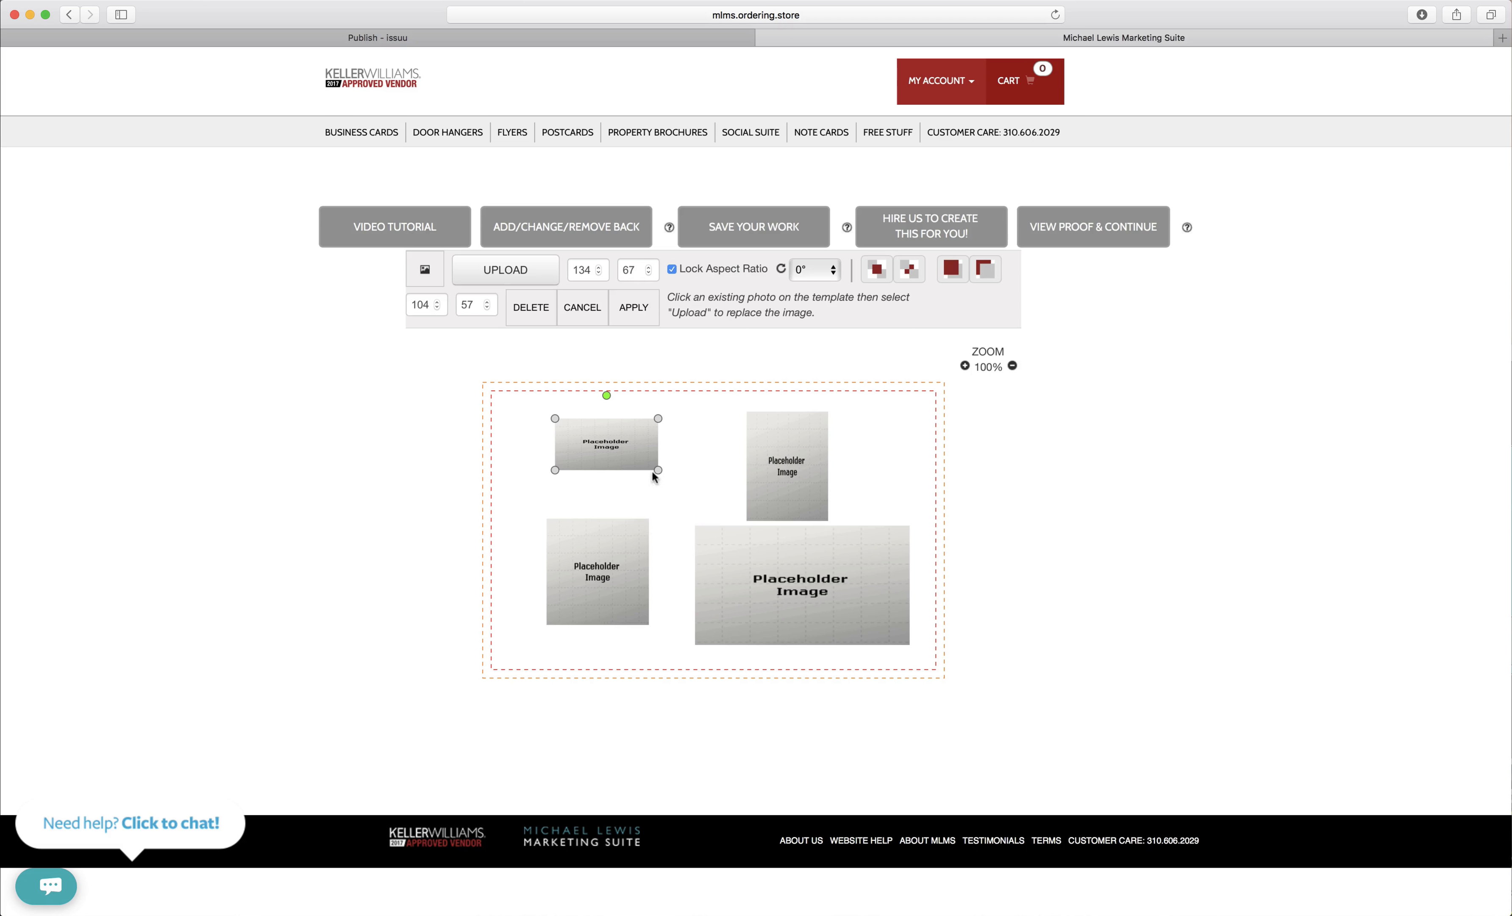
Enlarge the upper-left box toward the corner and set its width to 150 with aspect ratio locked
{"action": "left_click_drag", "start_coordinate": [657, 477], "coordinate": [663, 512]}
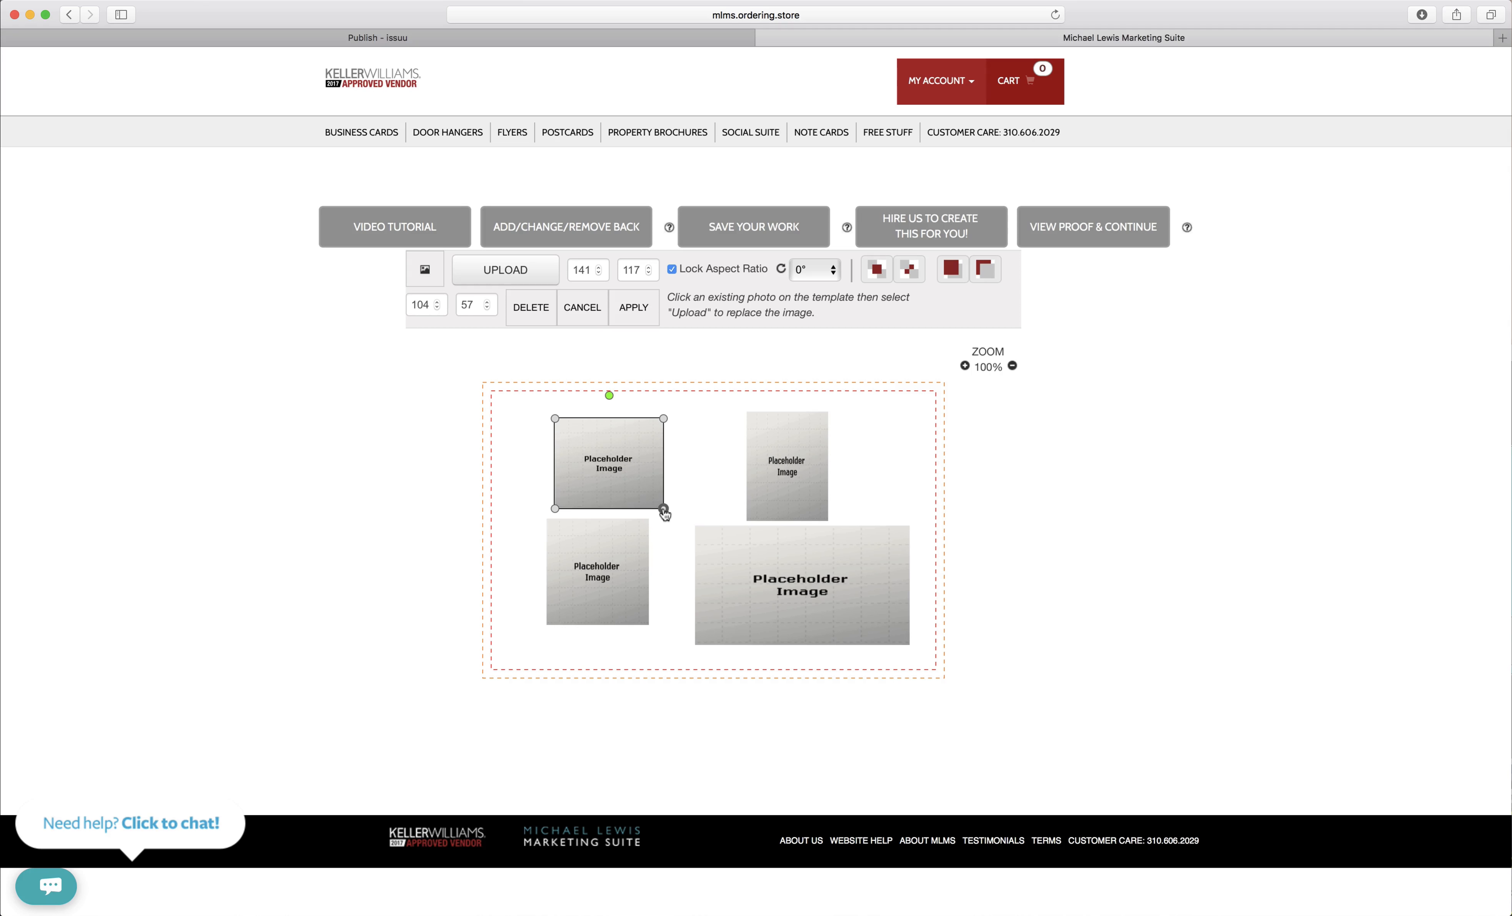
{"action": "left_click_drag", "start_coordinate": [664, 513], "coordinate": [653, 498]}
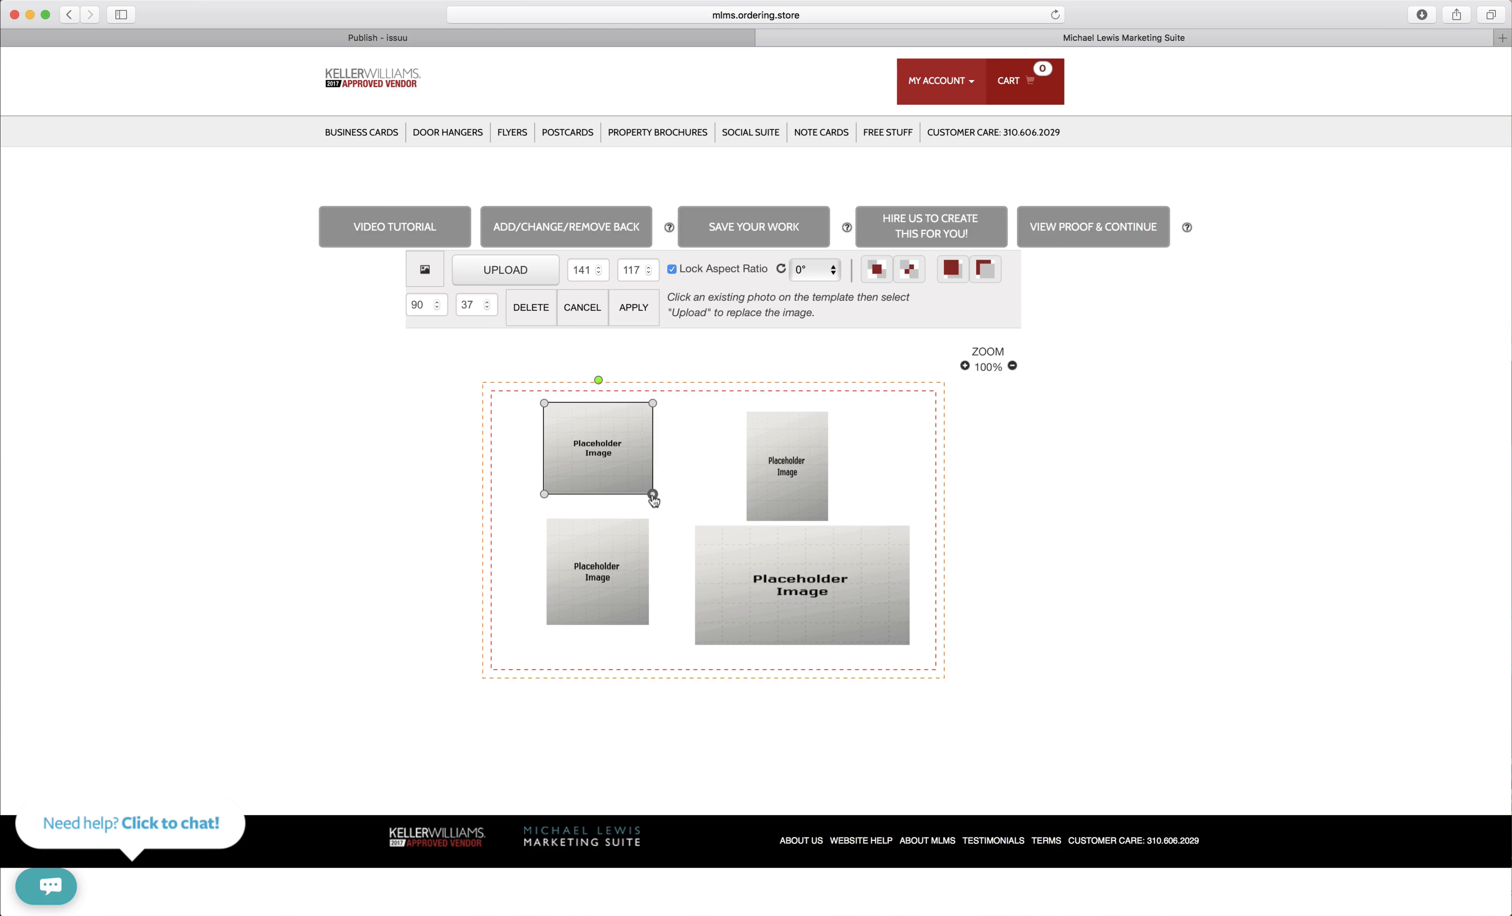
{"action": "left_click_drag", "start_coordinate": [654, 497], "coordinate": [660, 509]}
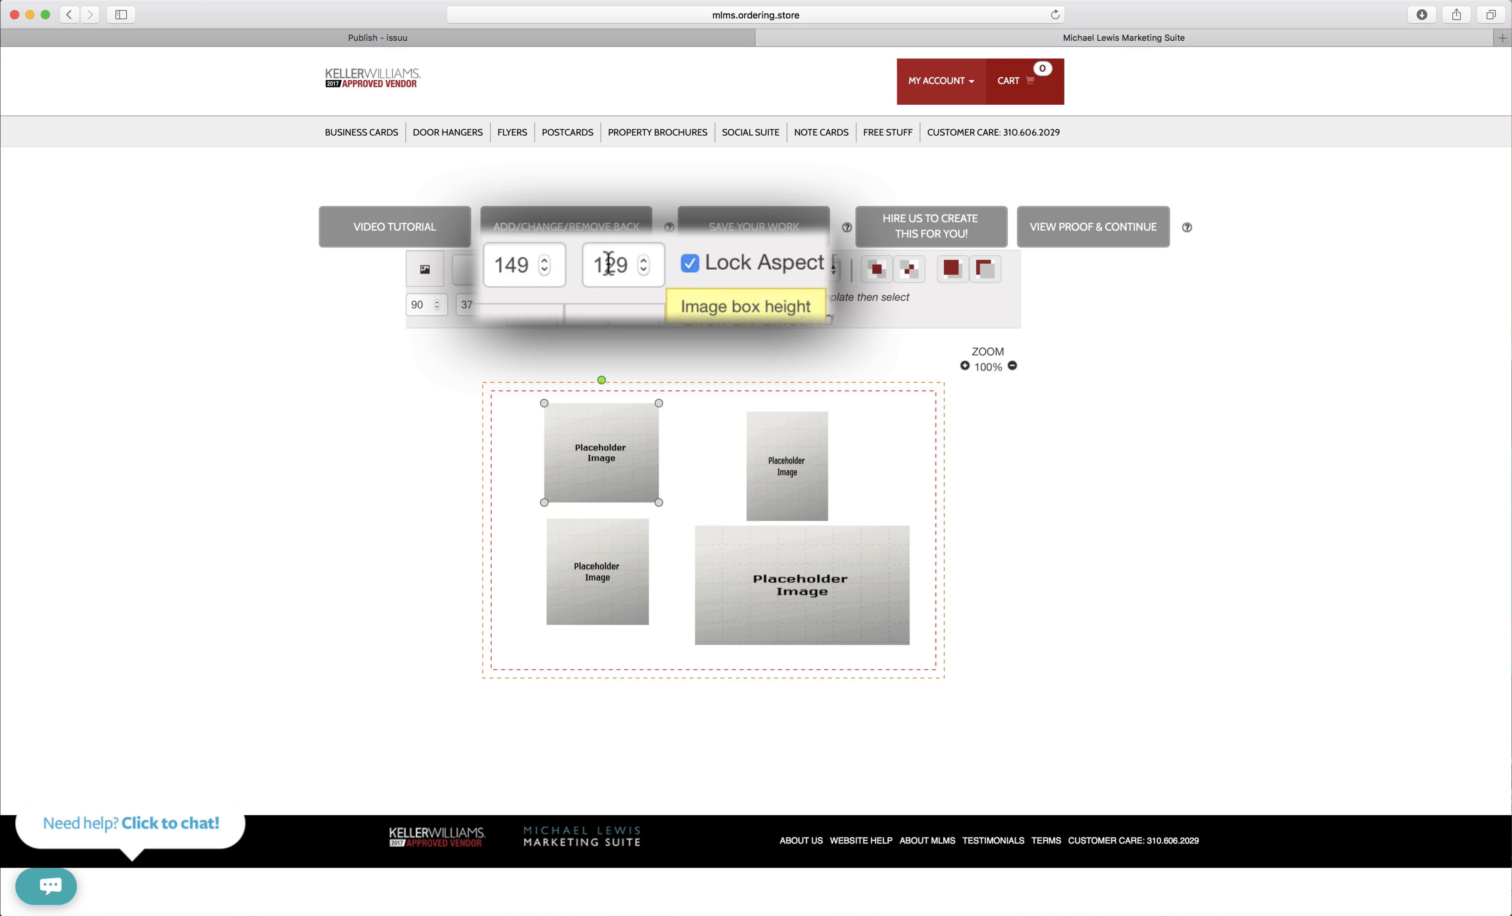
{"action": "type", "text": "150"}
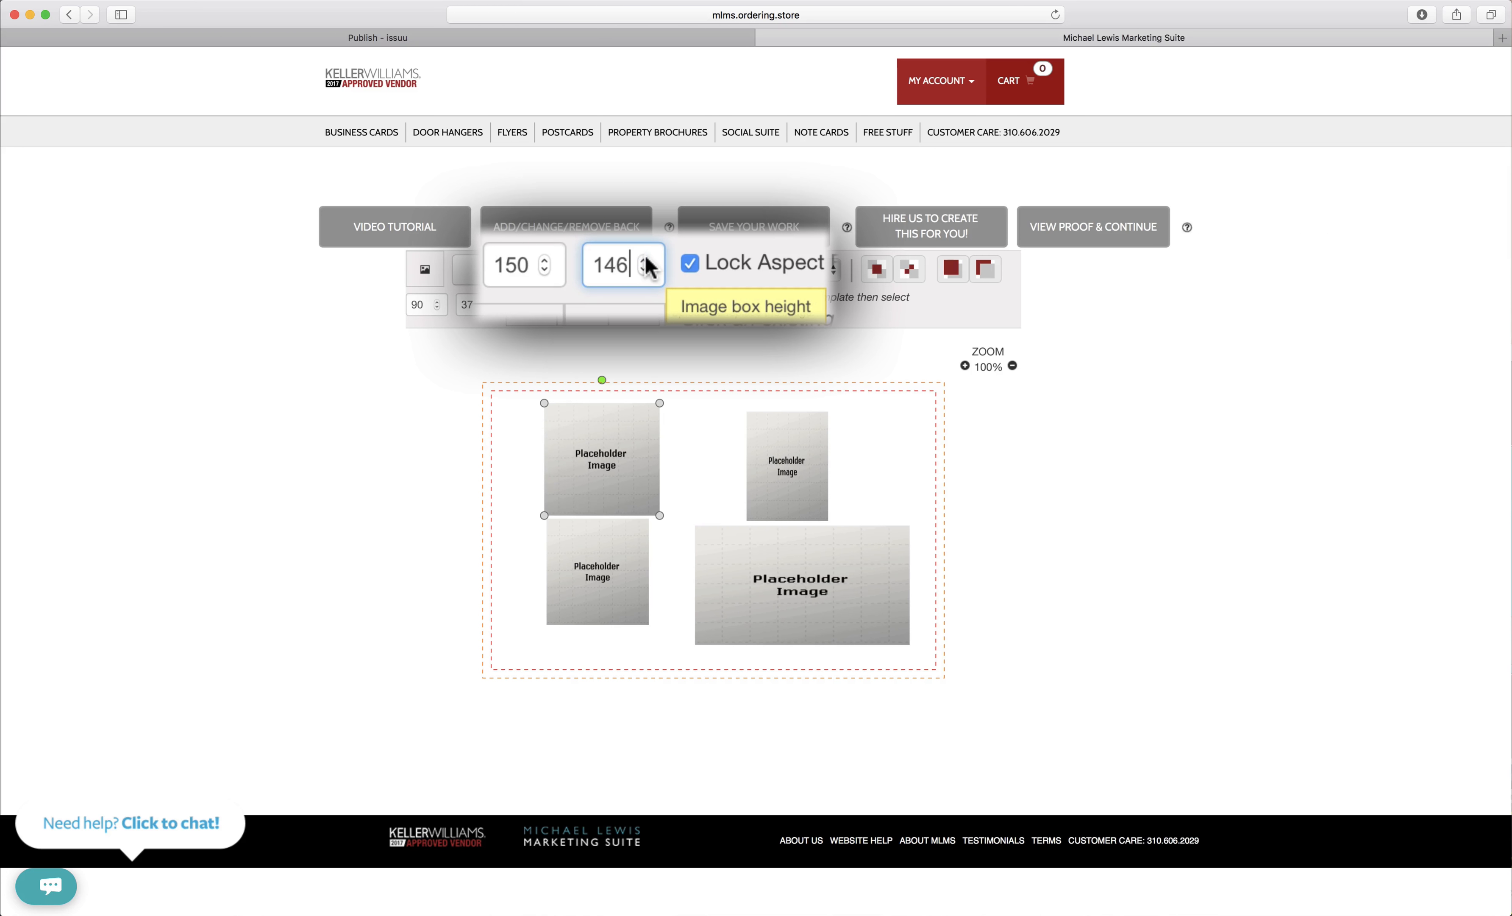
{"action": "left_click", "coordinate": [652, 258]}
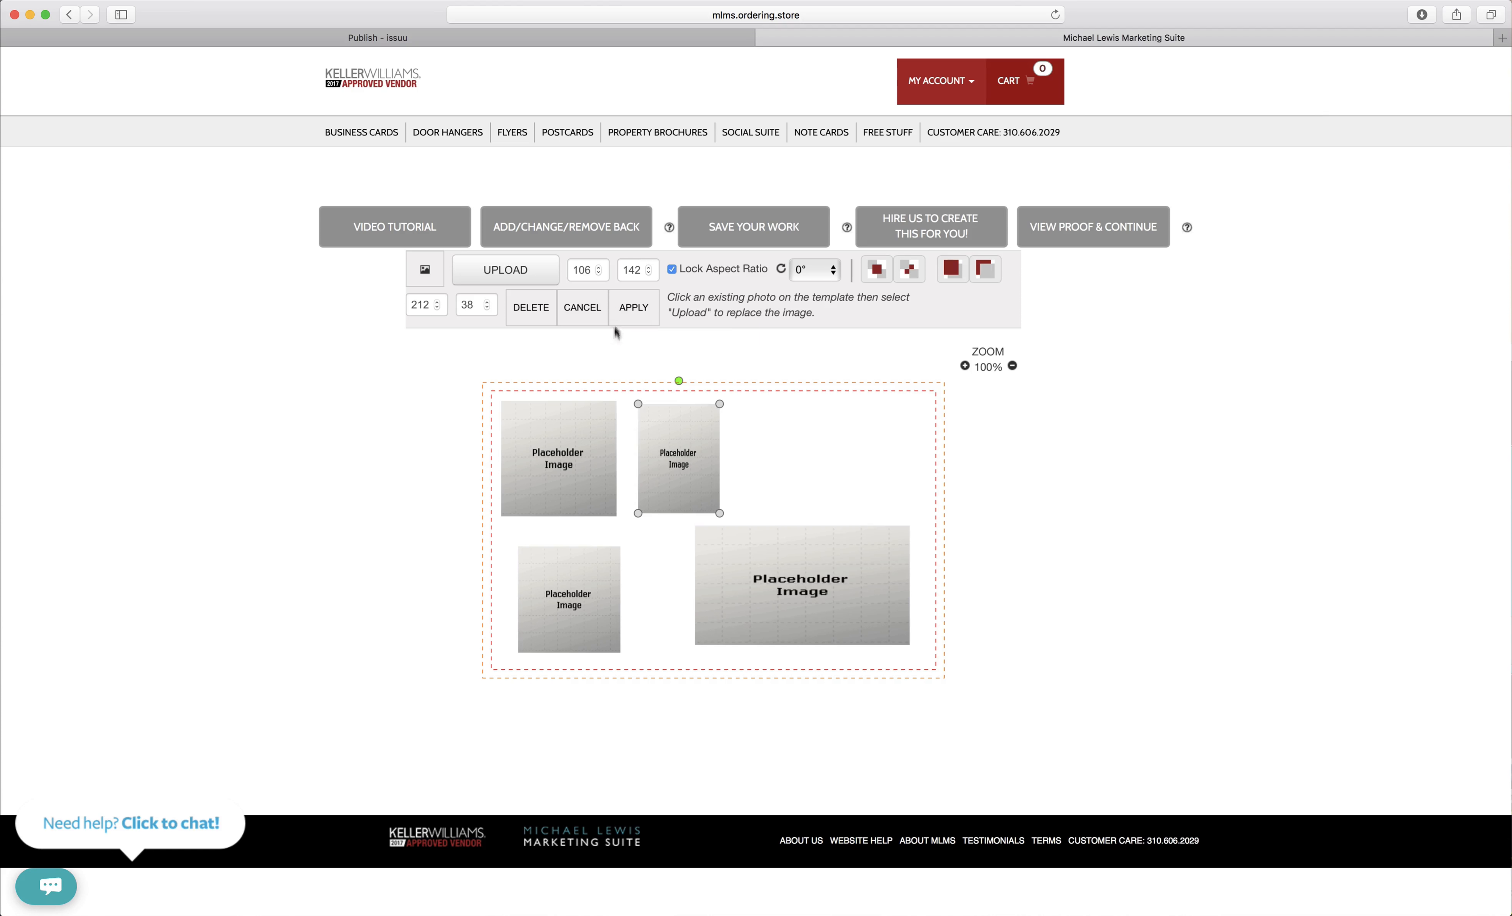
Set the second top box to 150×150 and adjust the first box's vertical position
{"action": "type", "text": "15"}
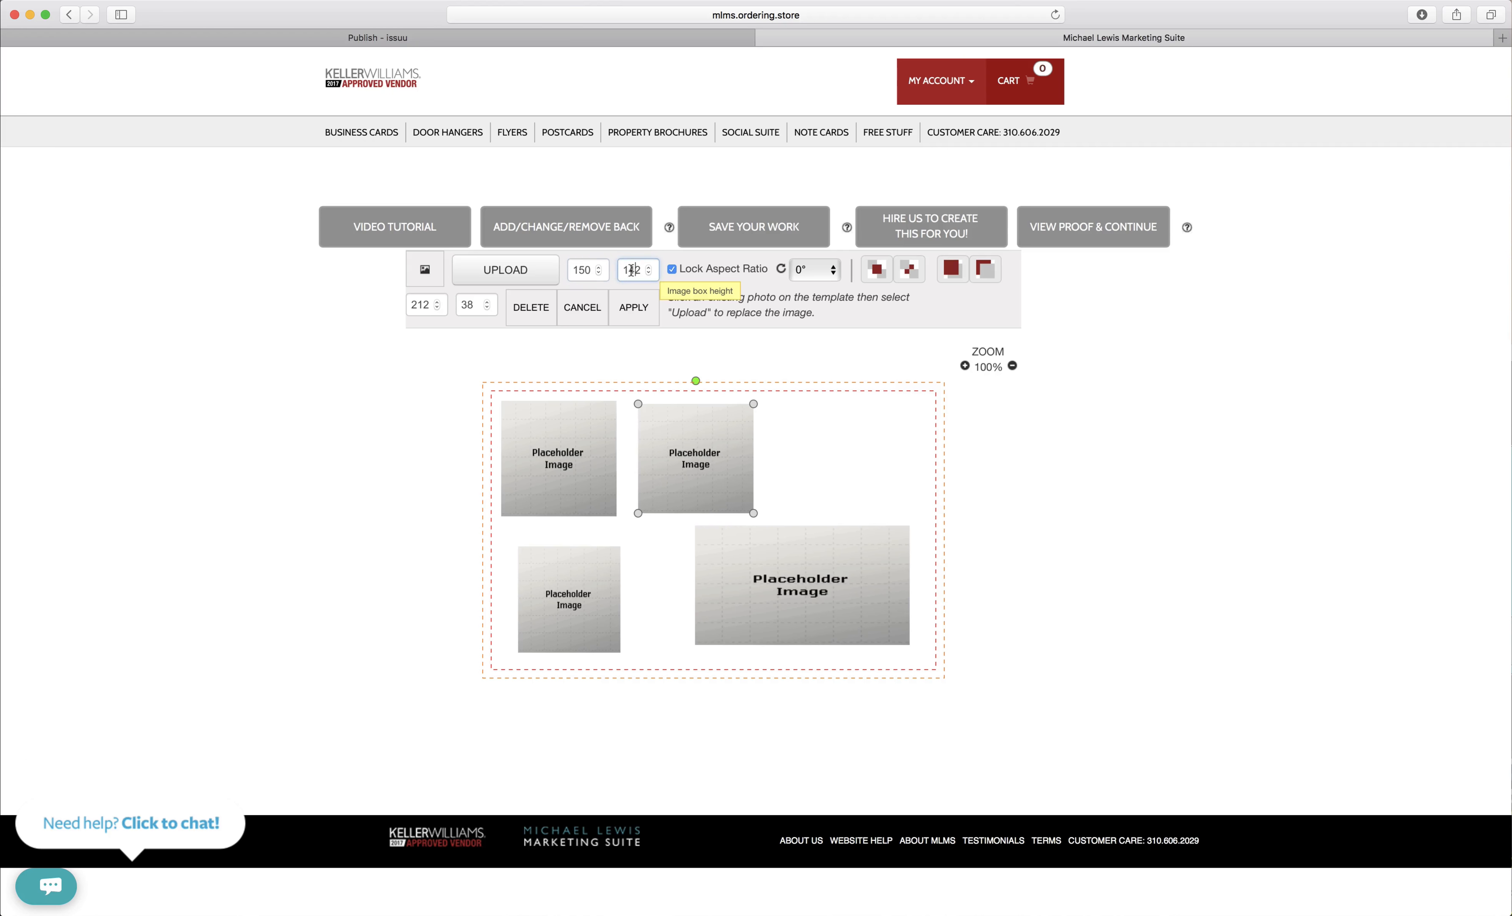
{"action": "type", "text": "150"}
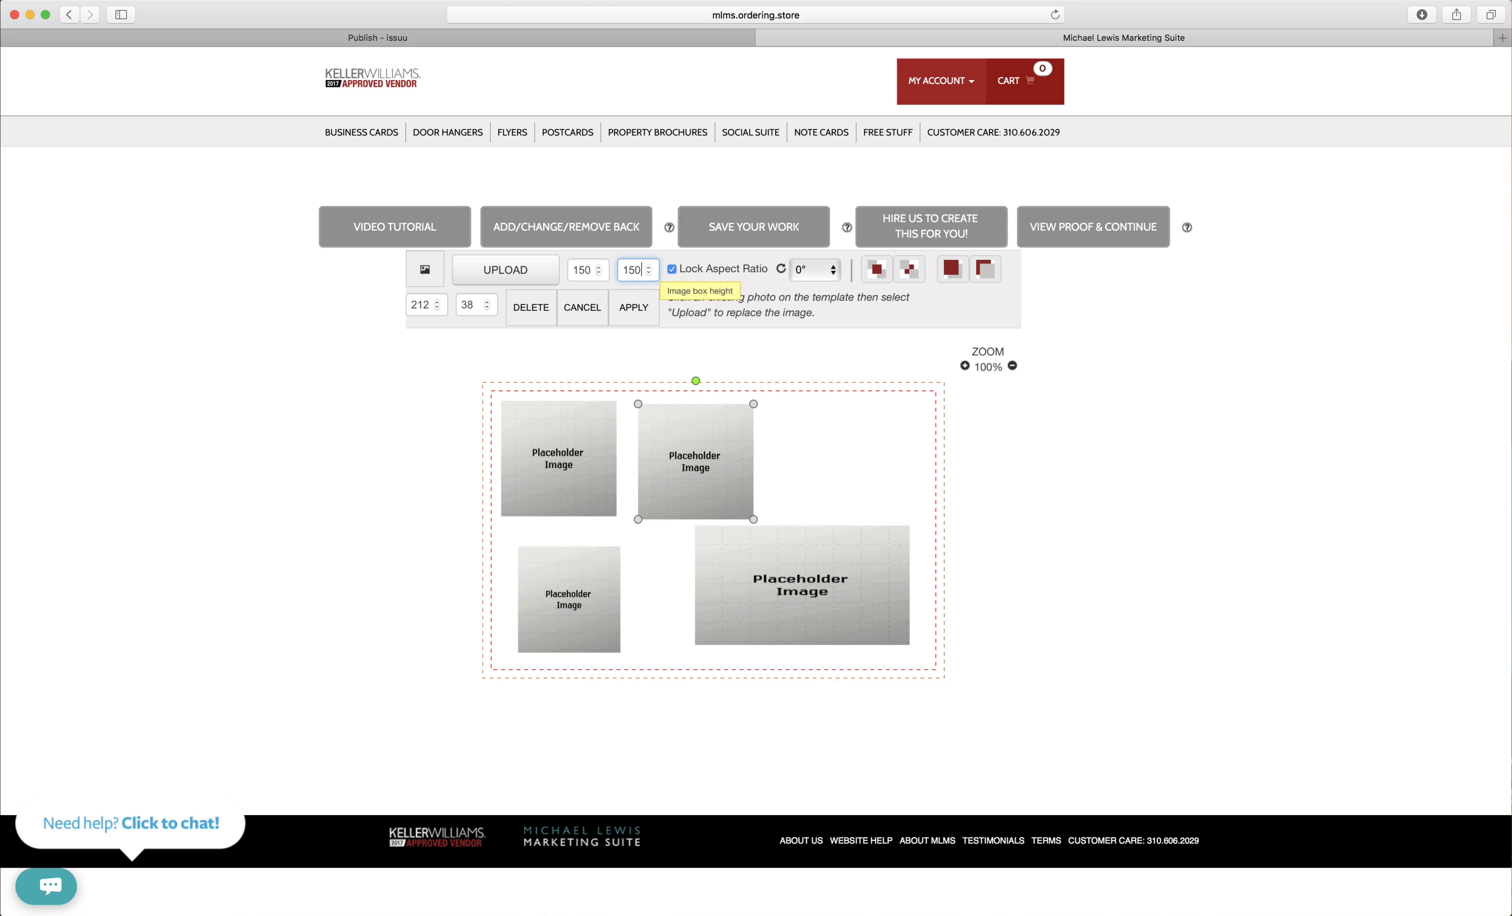
{"action": "left_click", "coordinate": [558, 454]}
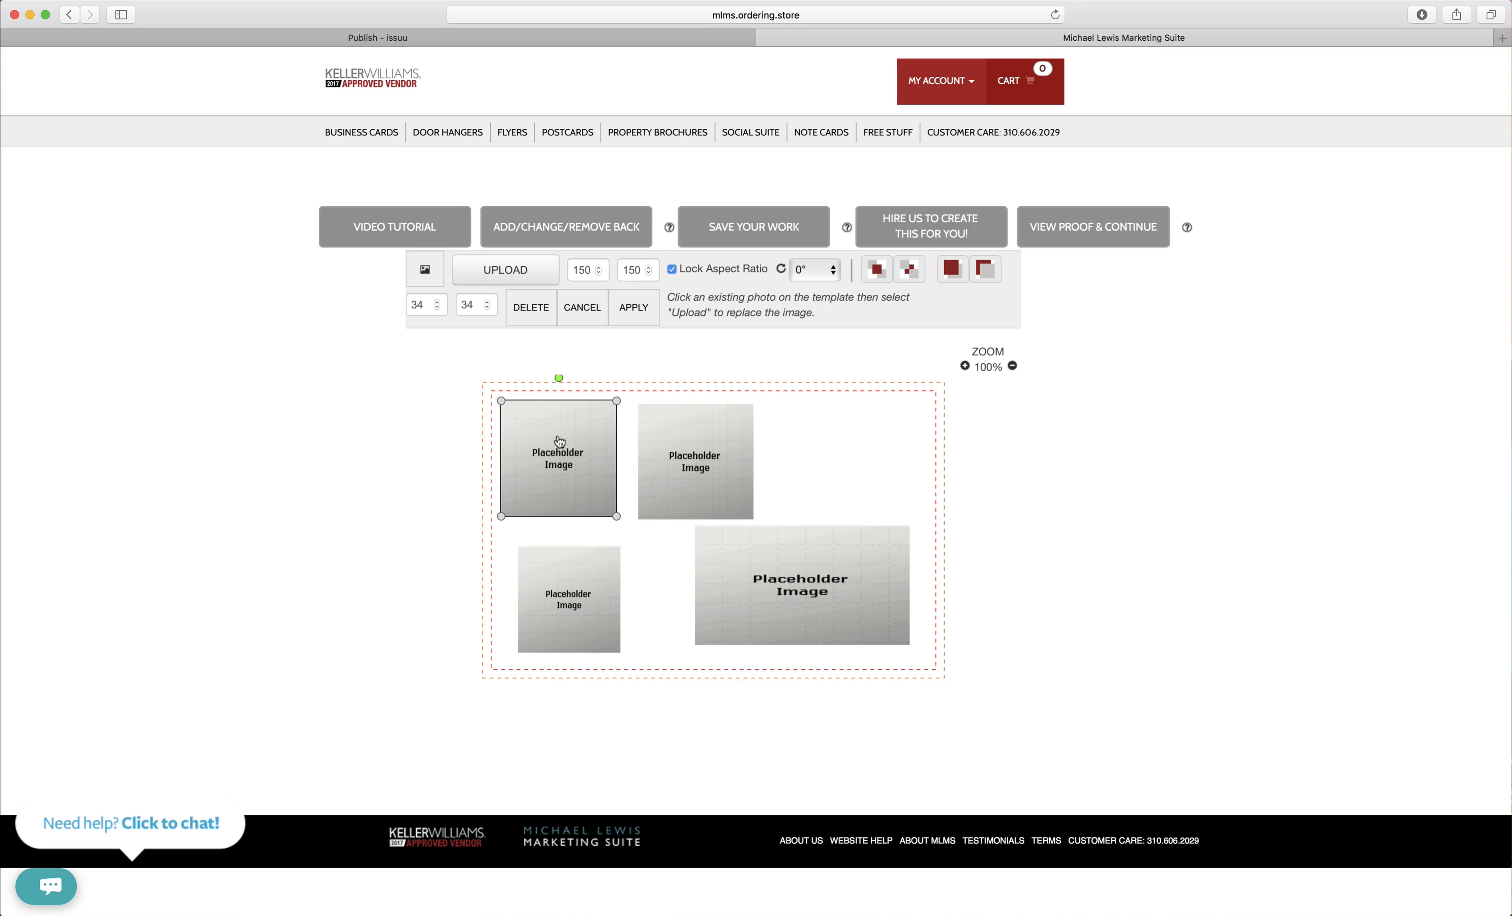
{"action": "mouse_move", "coordinate": [591, 445]}
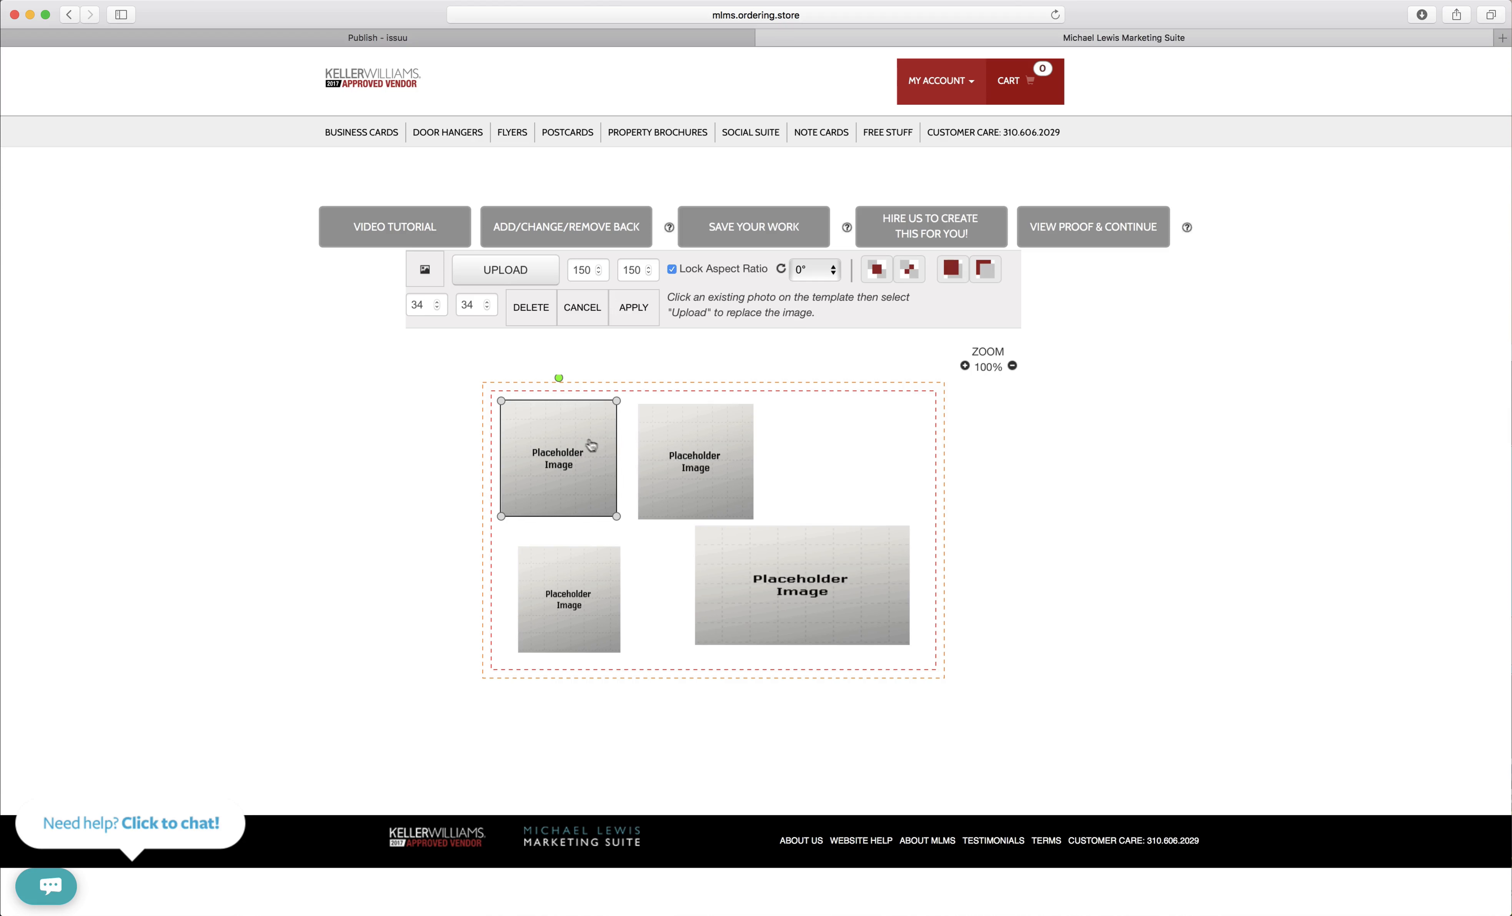
{"action": "mouse_move", "coordinate": [565, 434]}
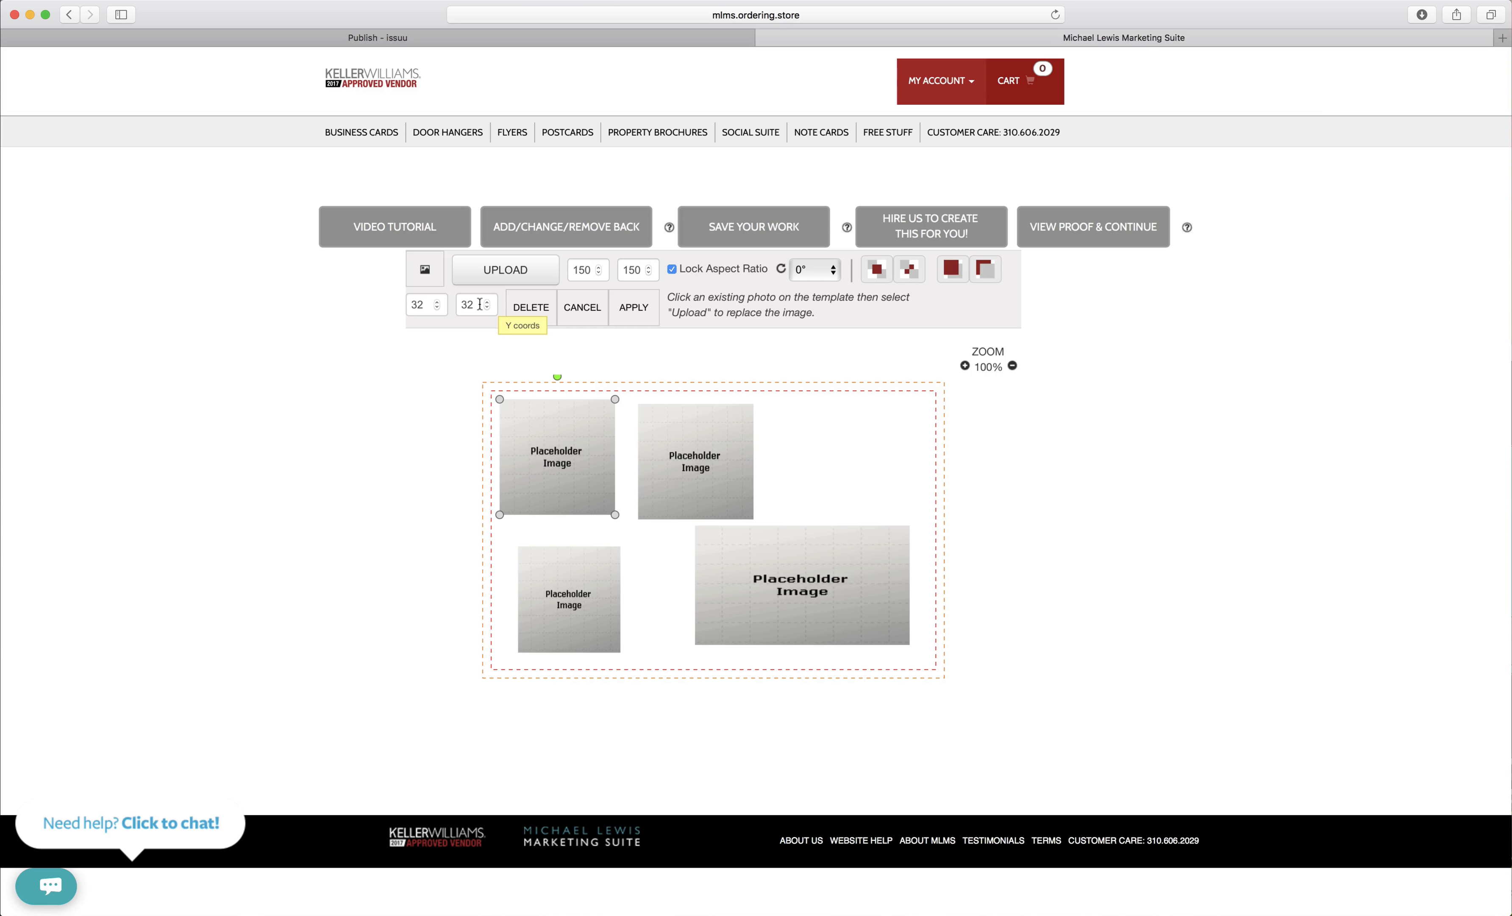
{"action": "left_click", "coordinate": [471, 299]}
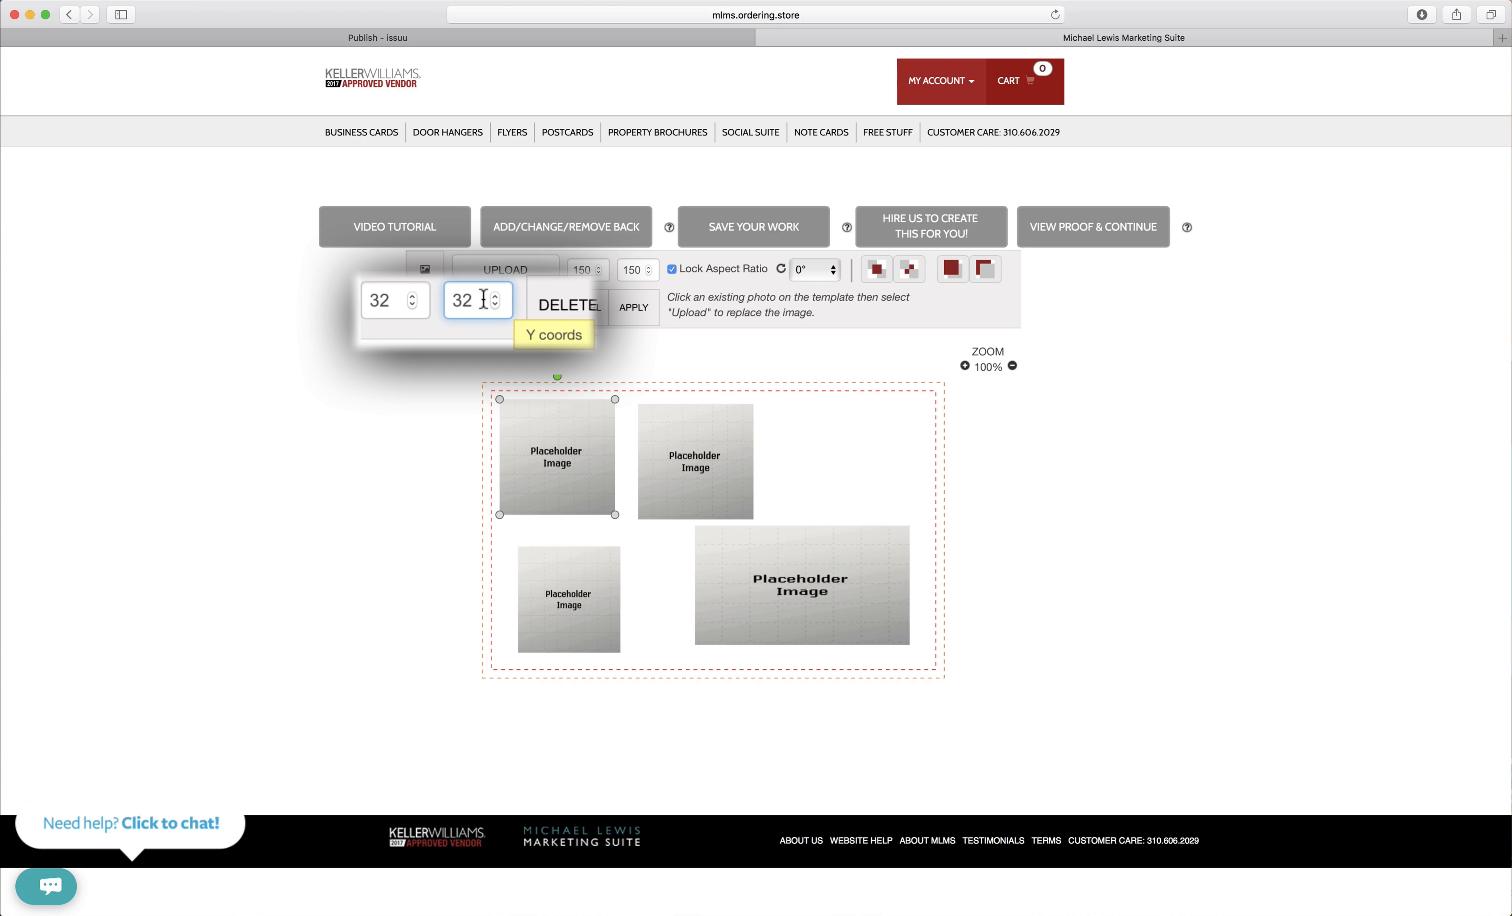
{"action": "mouse_move", "coordinate": [495, 476]}
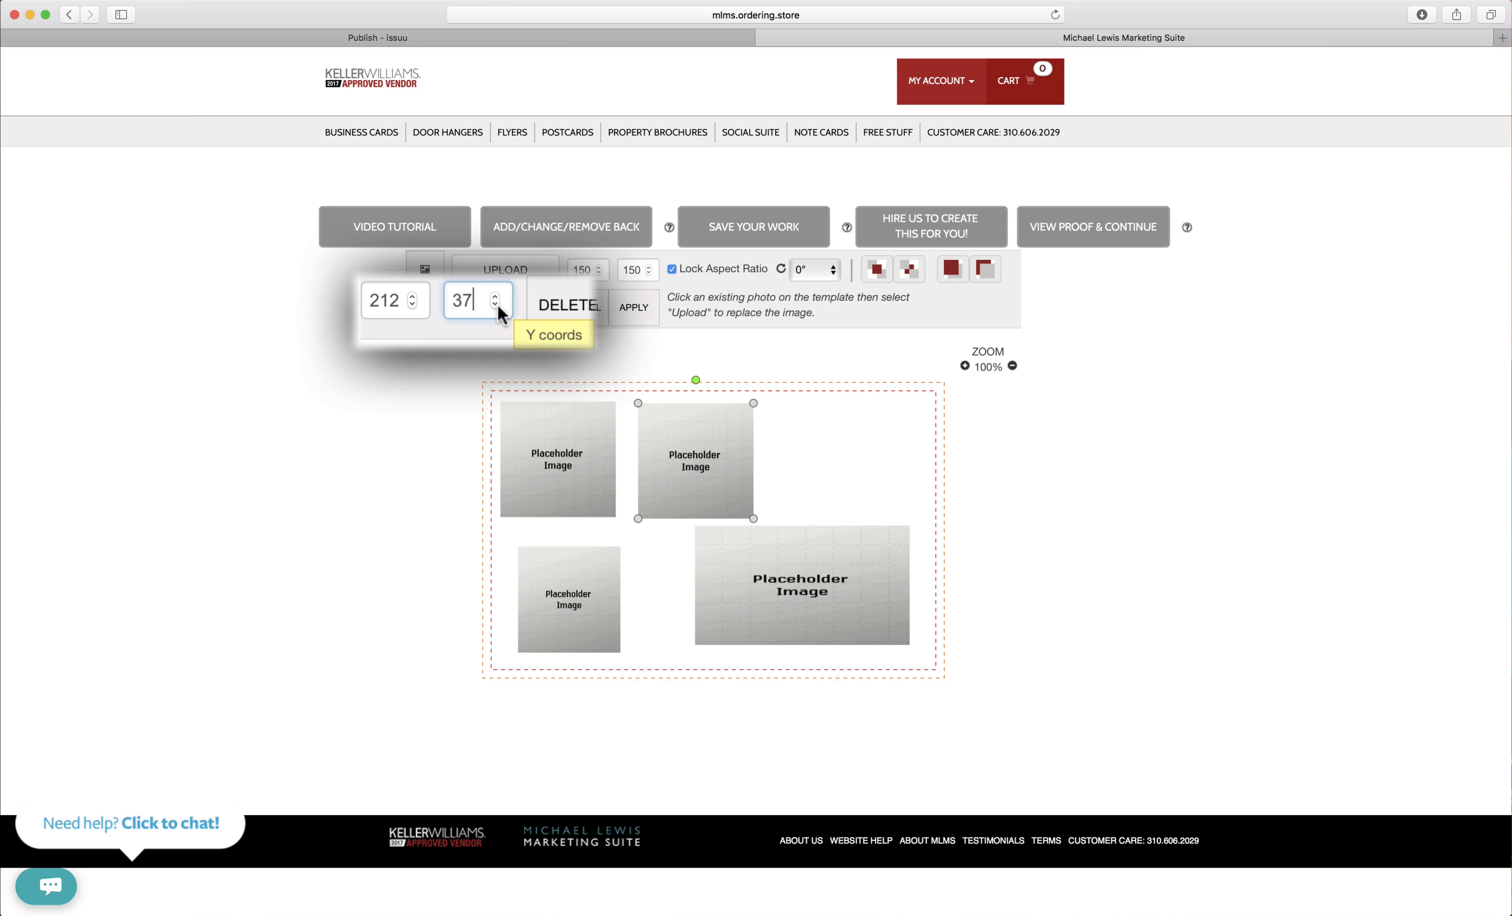
Move the second box beside the first and match their vertical positions along the top
{"action": "left_click", "coordinate": [497, 305]}
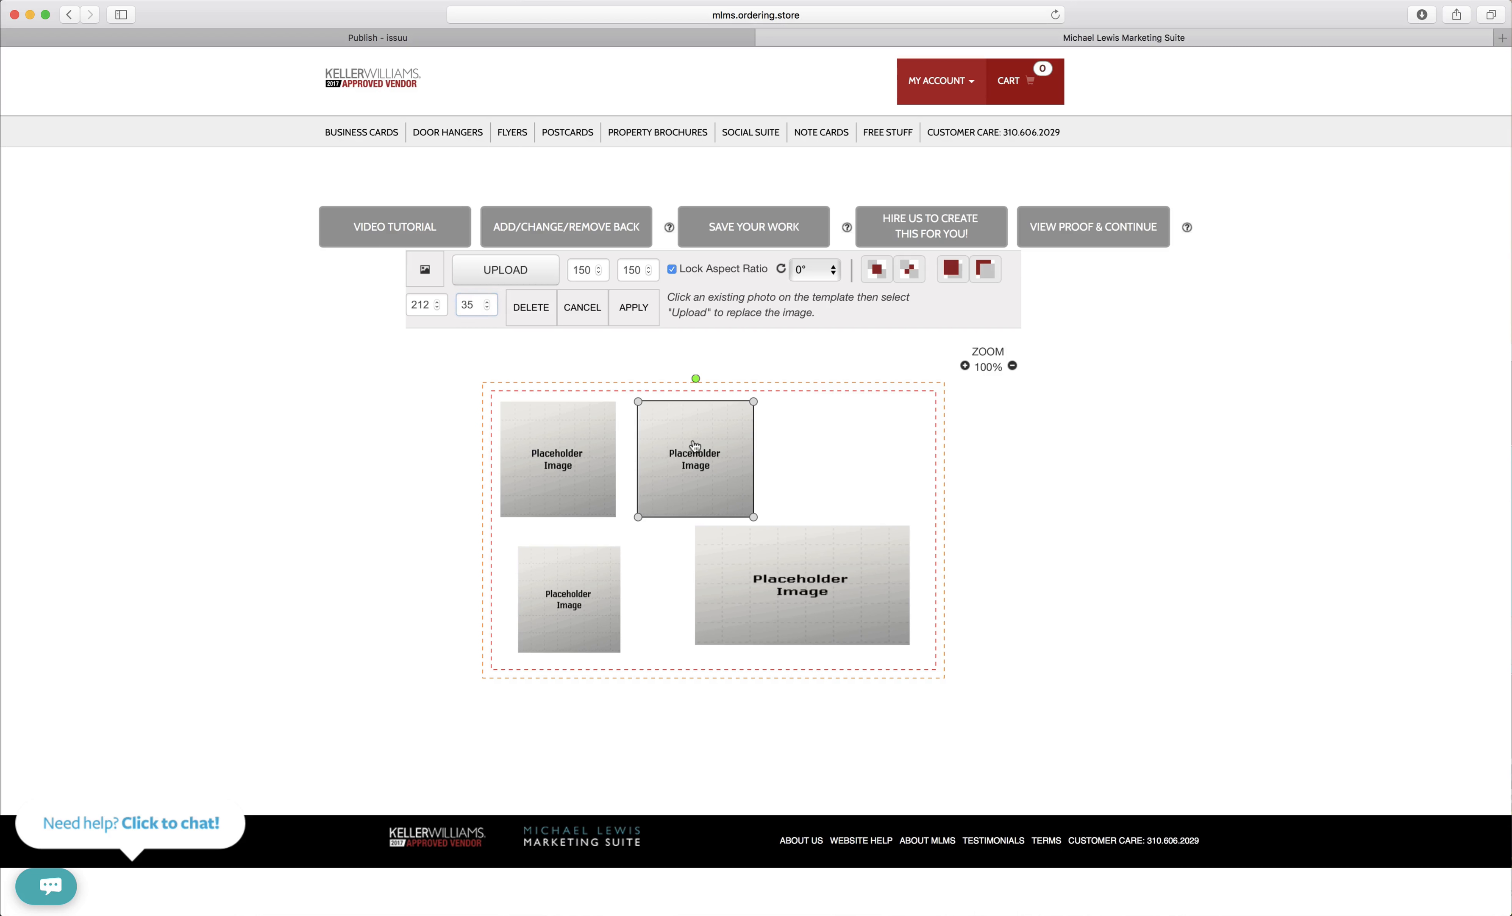
{"action": "left_click_drag", "start_coordinate": [695, 455], "coordinate": [681, 455]}
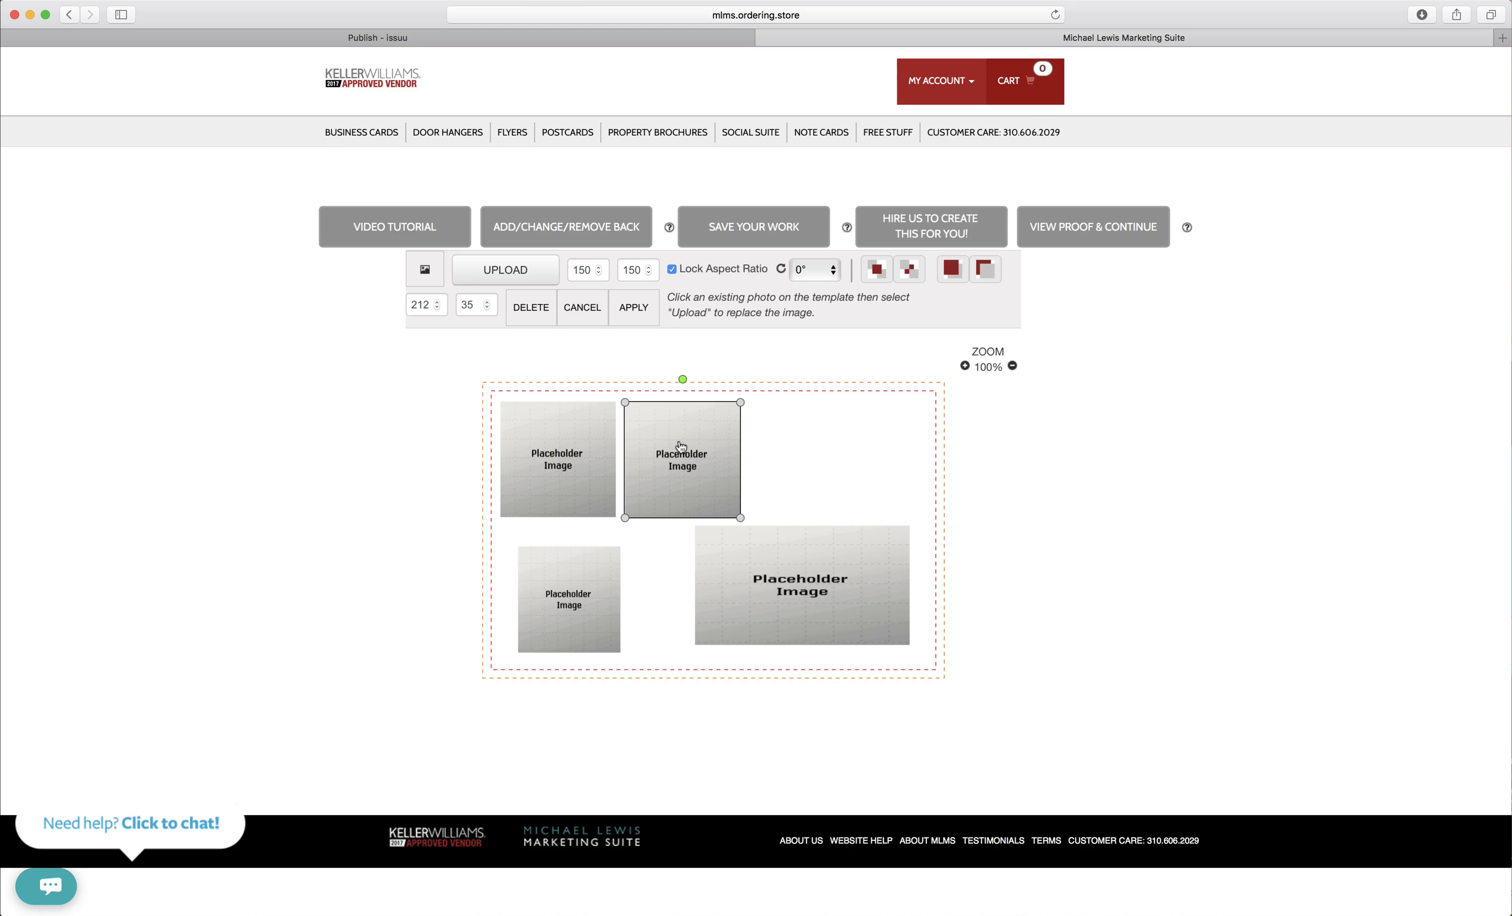
{"action": "left_click", "coordinate": [486, 303]}
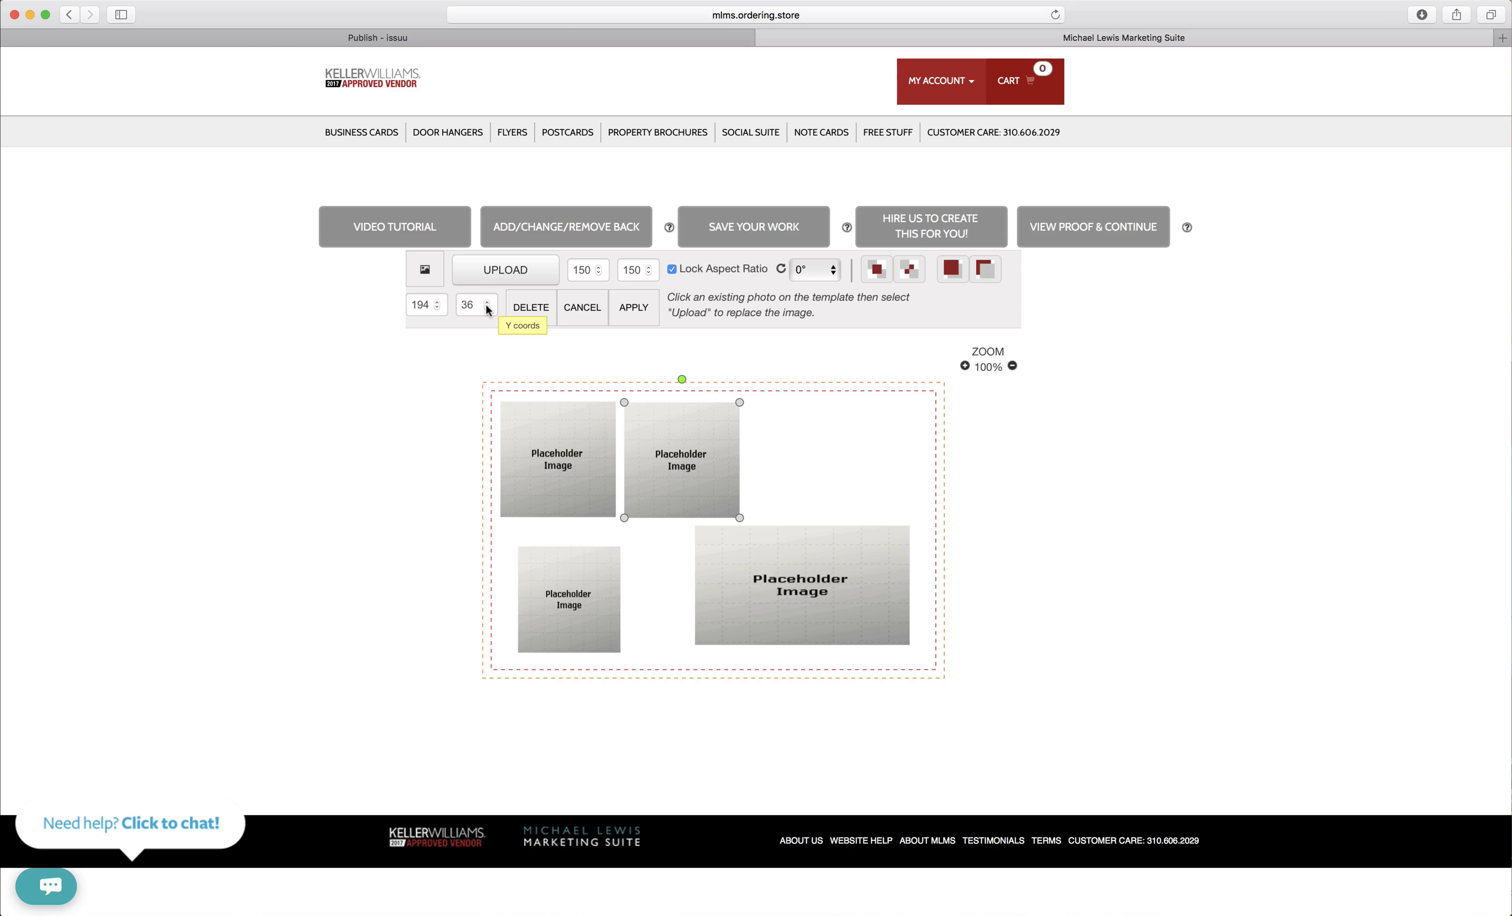
{"action": "left_click", "coordinate": [489, 310]}
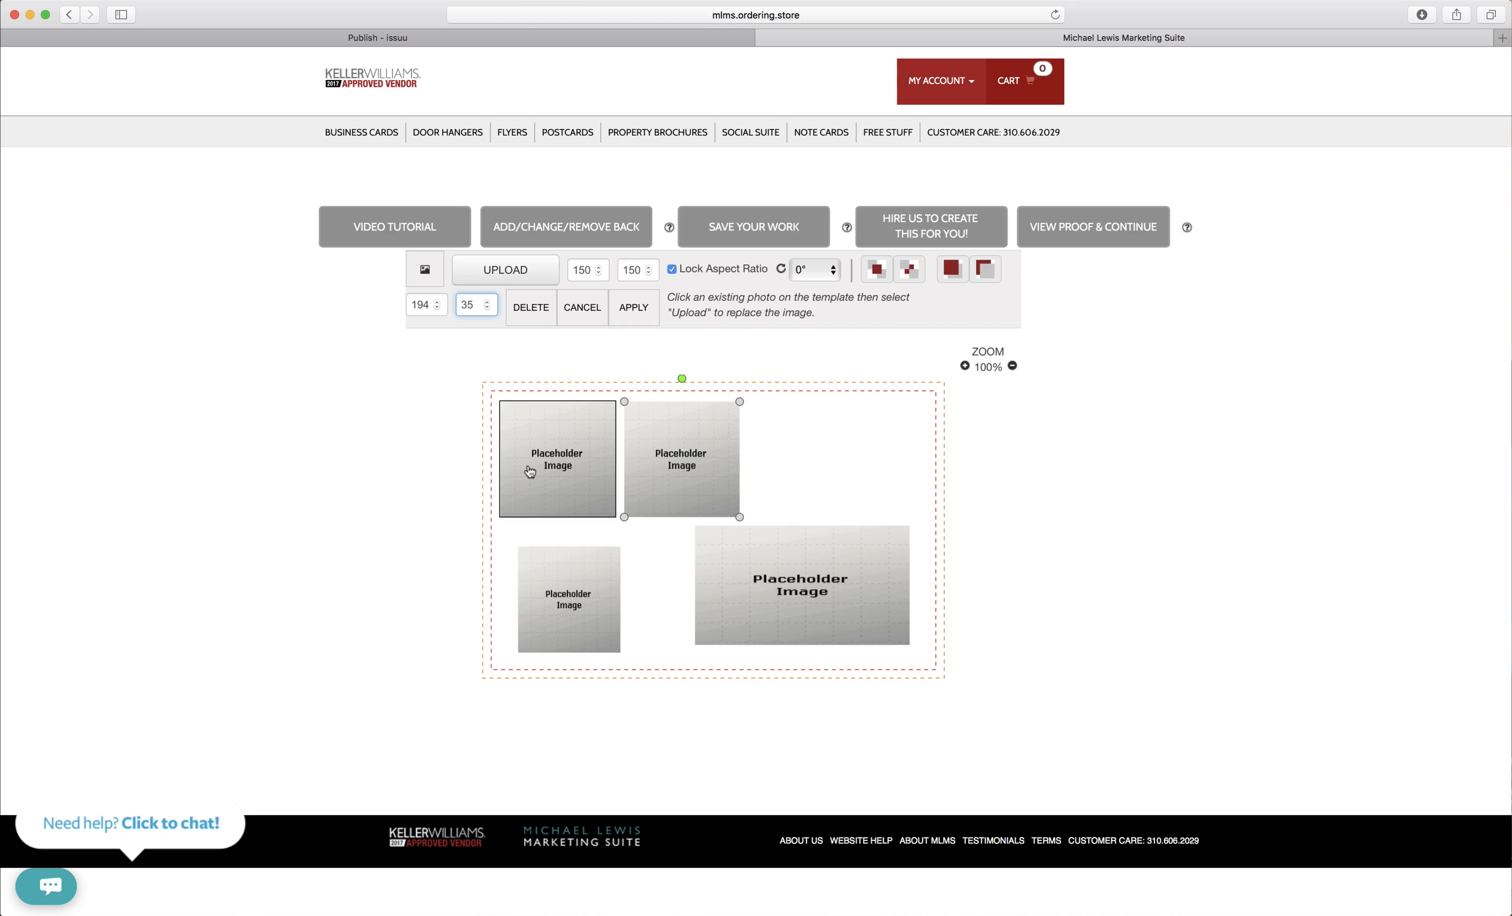
{"action": "left_click", "coordinate": [681, 460]}
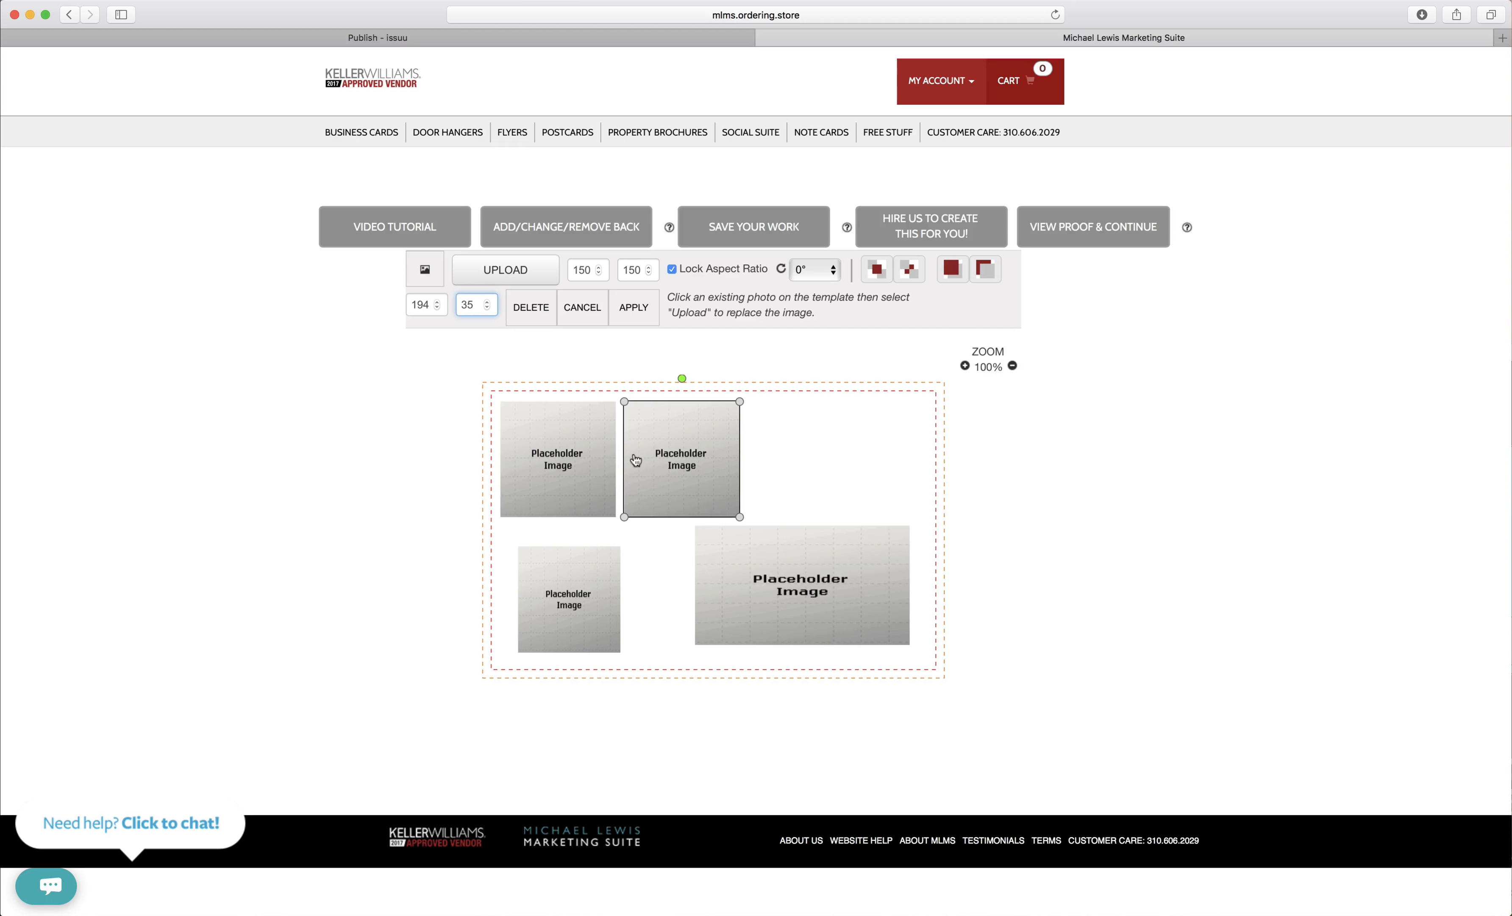
{"action": "mouse_move", "coordinate": [624, 518]}
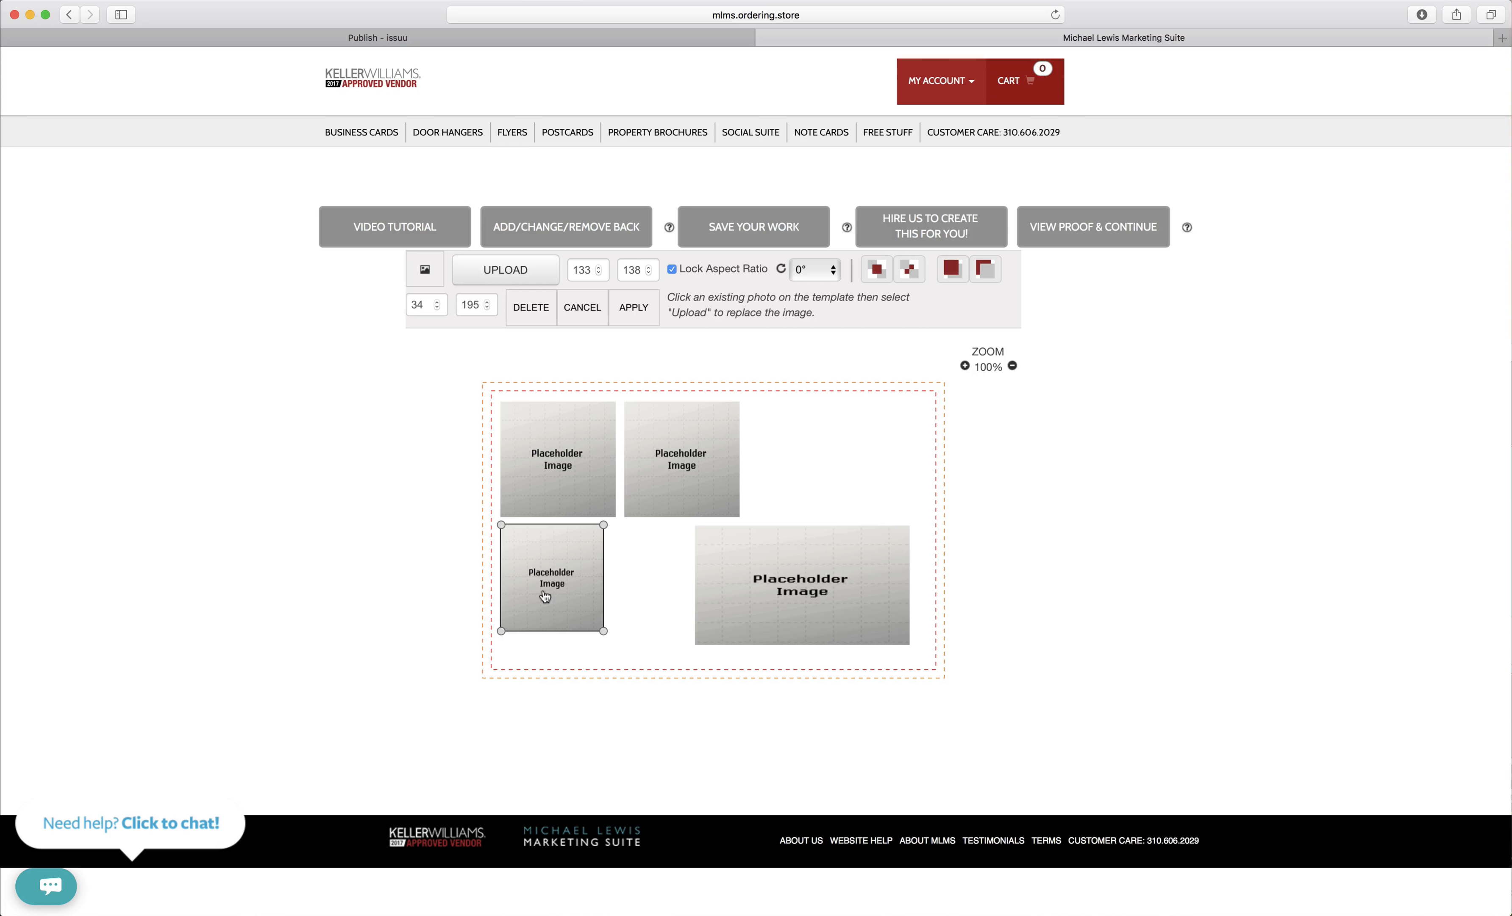
Select the lower-left placeholder and set its X position to 33
{"action": "left_click", "coordinate": [557, 455]}
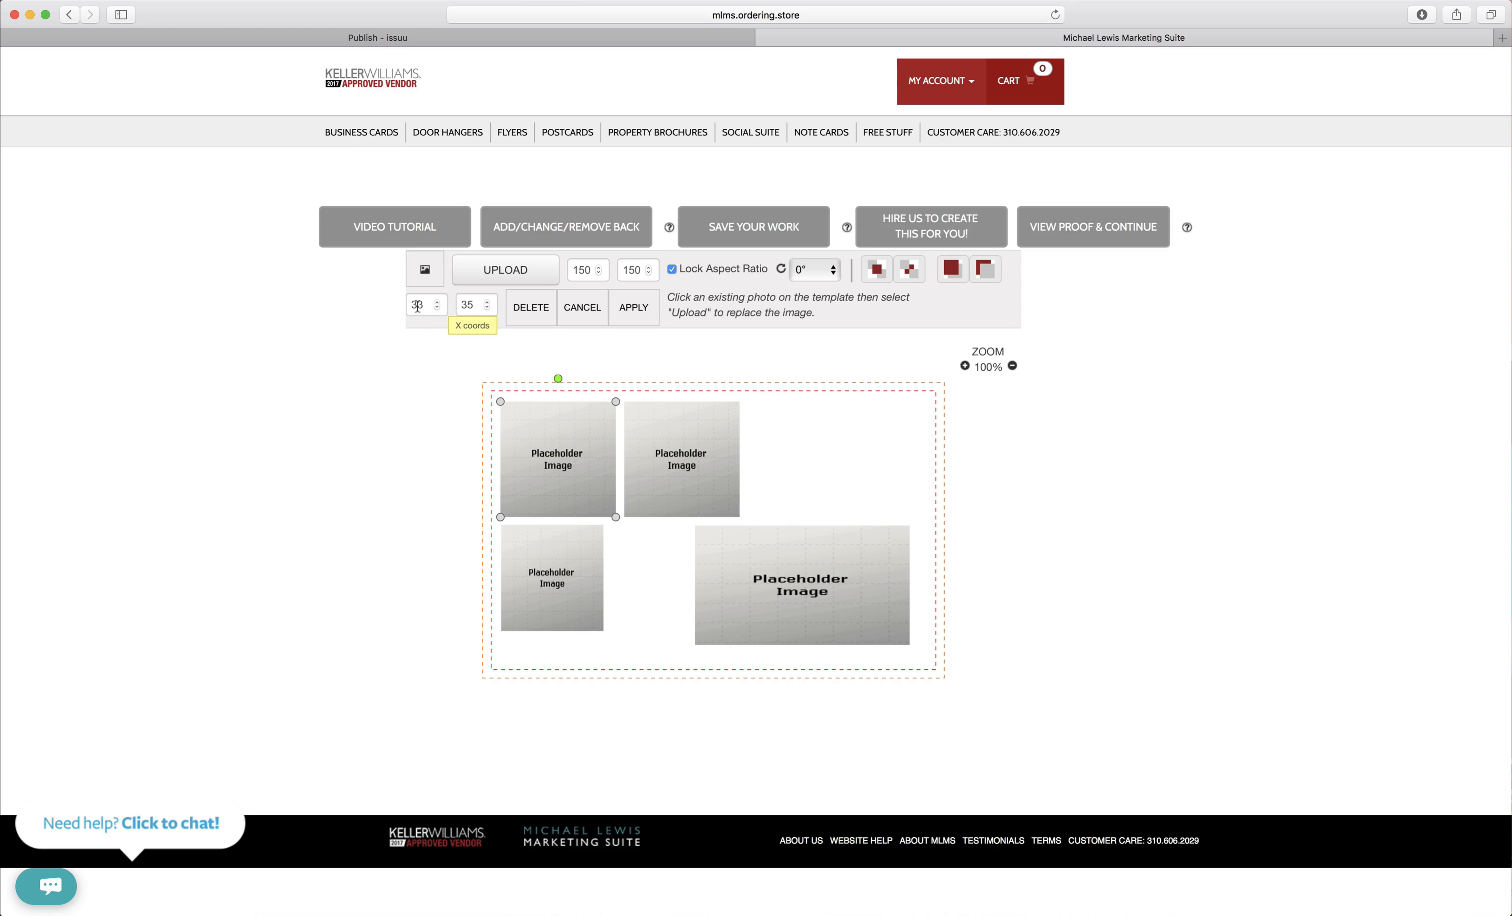
{"action": "left_click", "coordinate": [552, 579]}
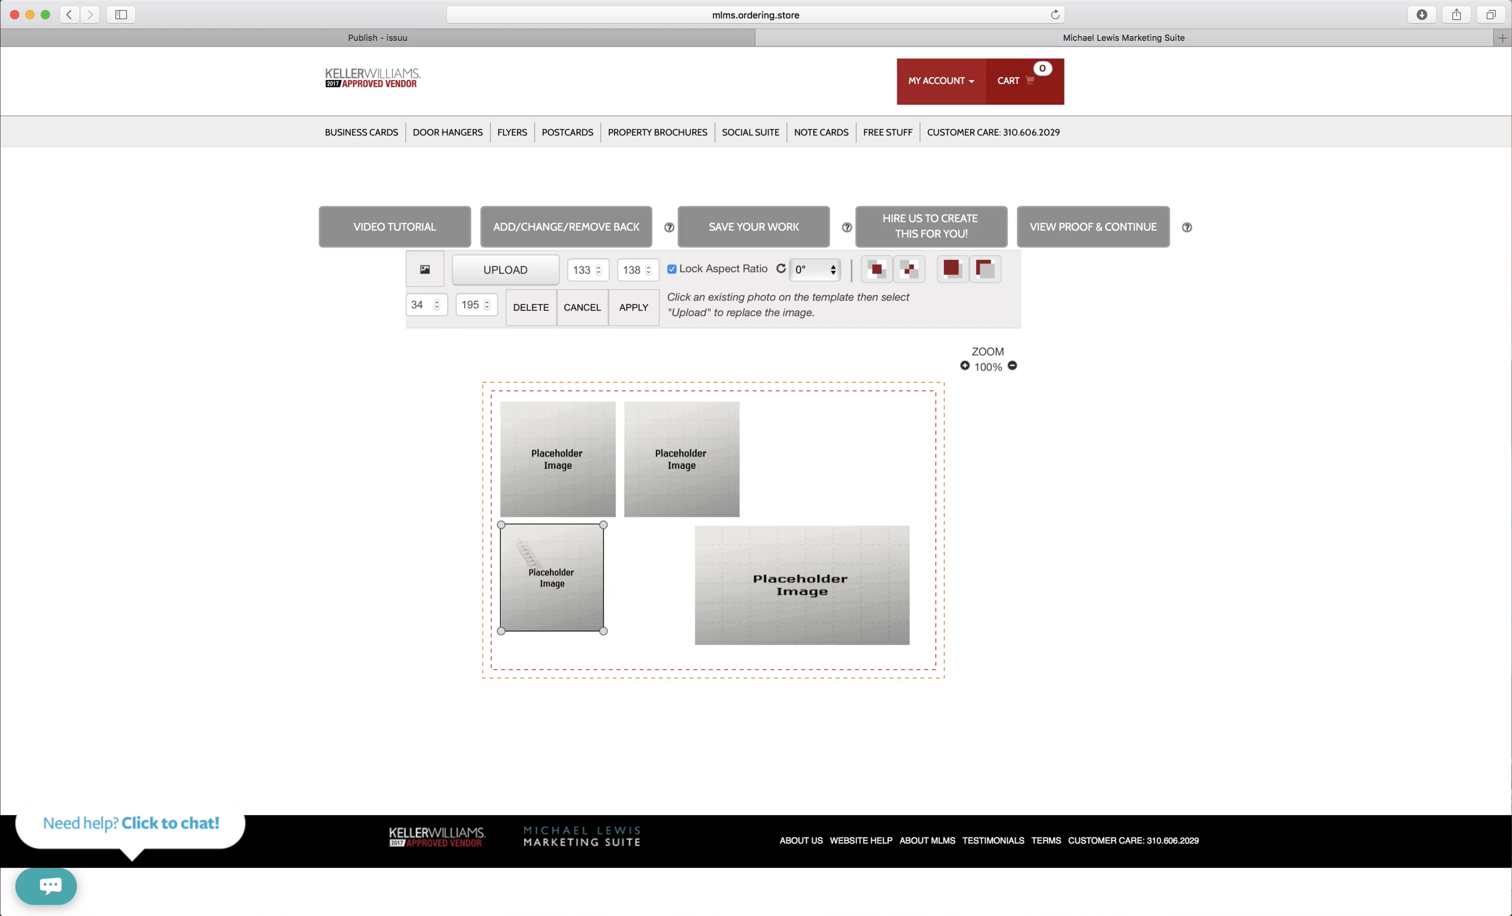
{"action": "left_click", "coordinate": [438, 309]}
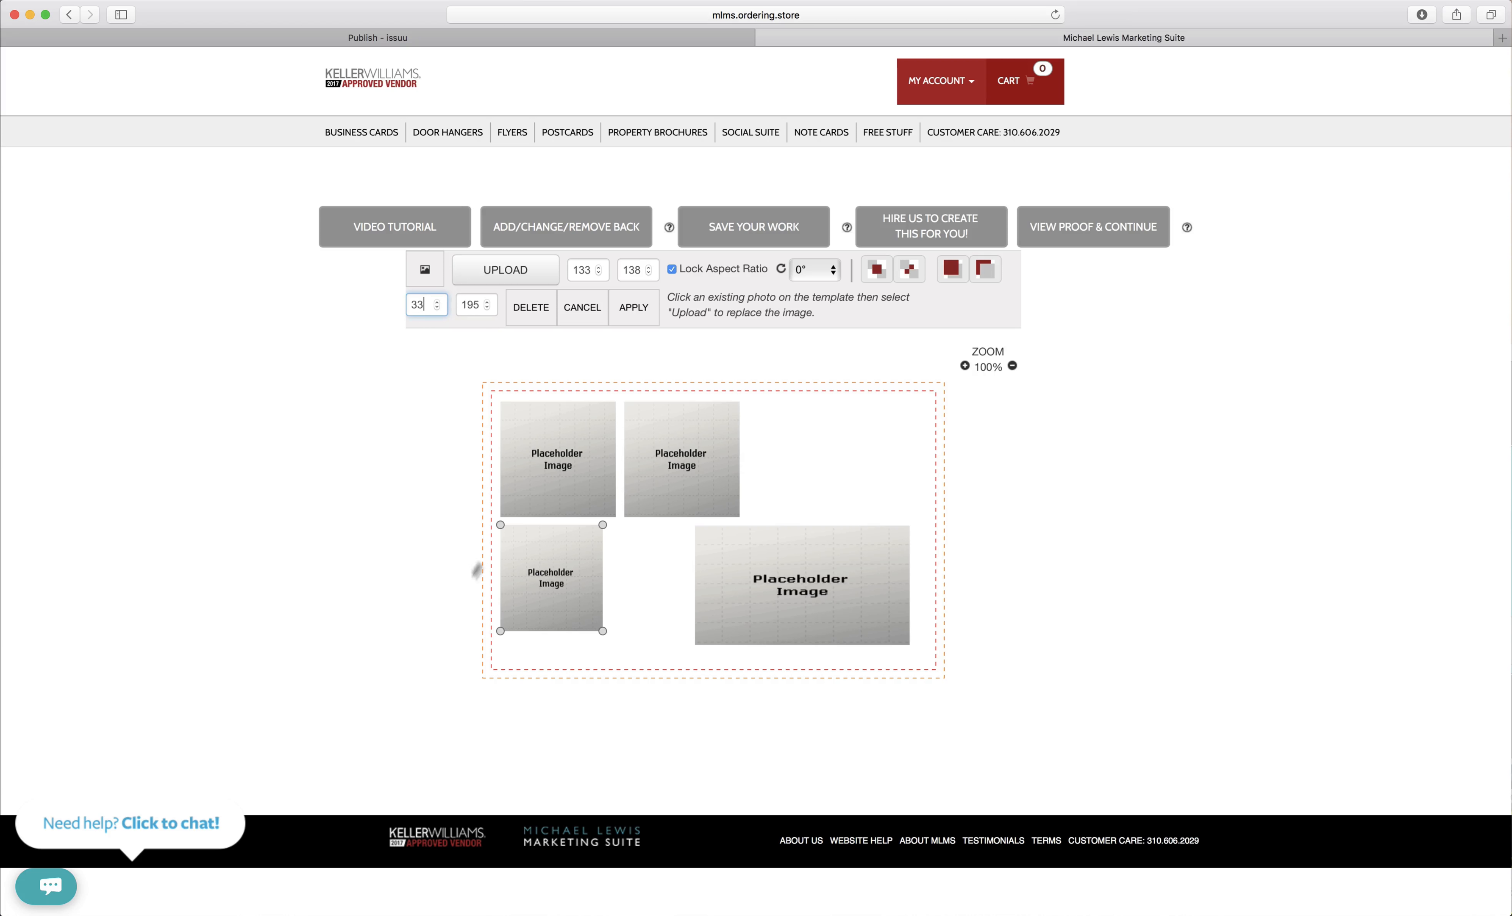
{"action": "mouse_move", "coordinate": [437, 393]}
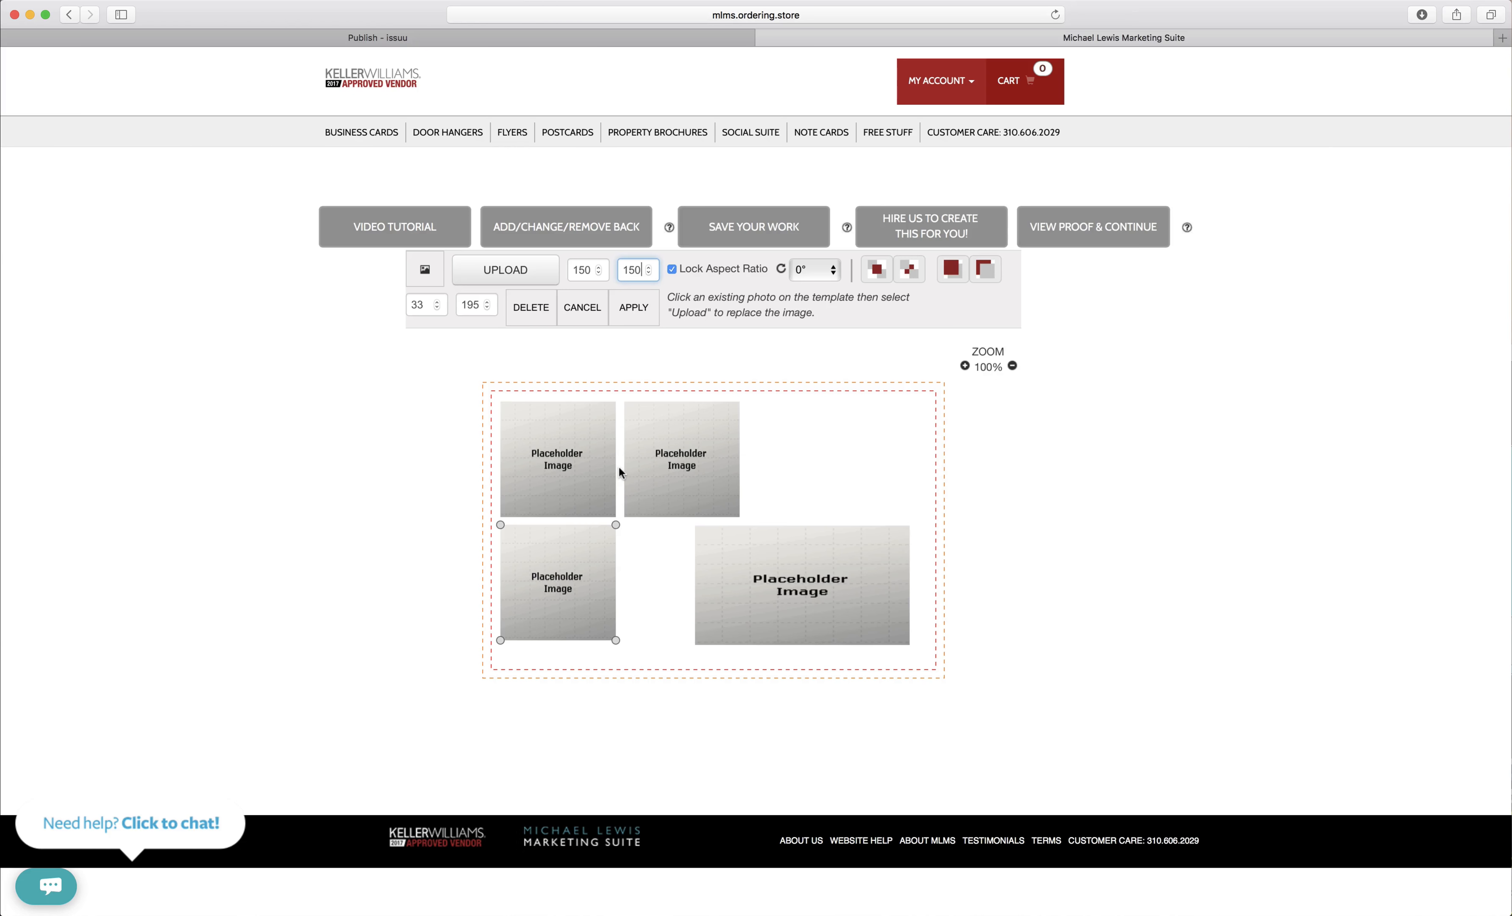
Nudge the top-right box's X position to 191 for an even gap
{"action": "left_click", "coordinate": [681, 457]}
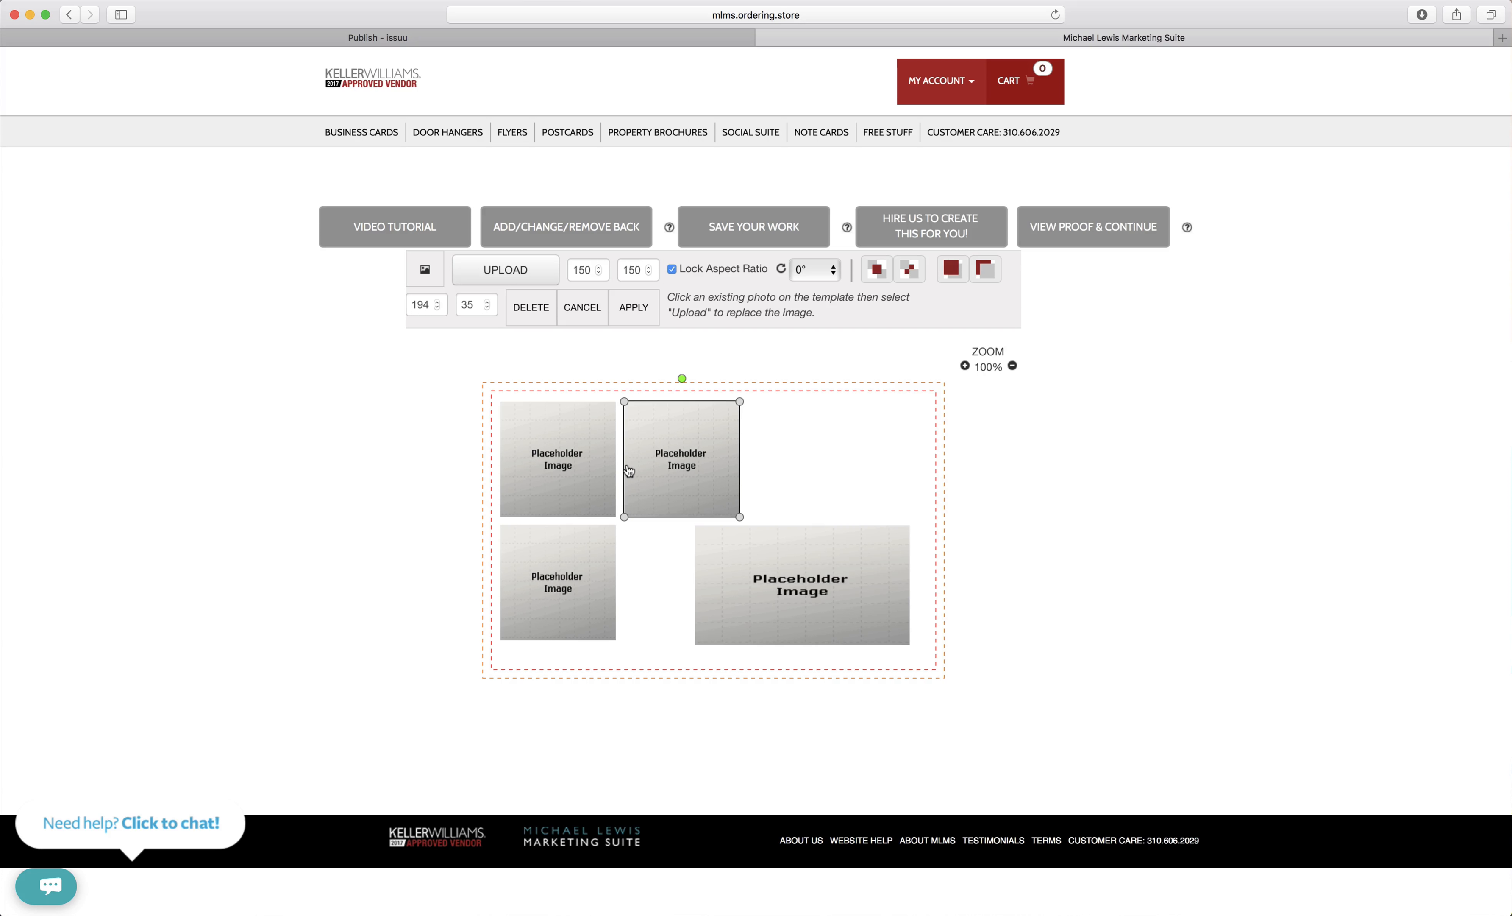
{"action": "mouse_move", "coordinate": [471, 303]}
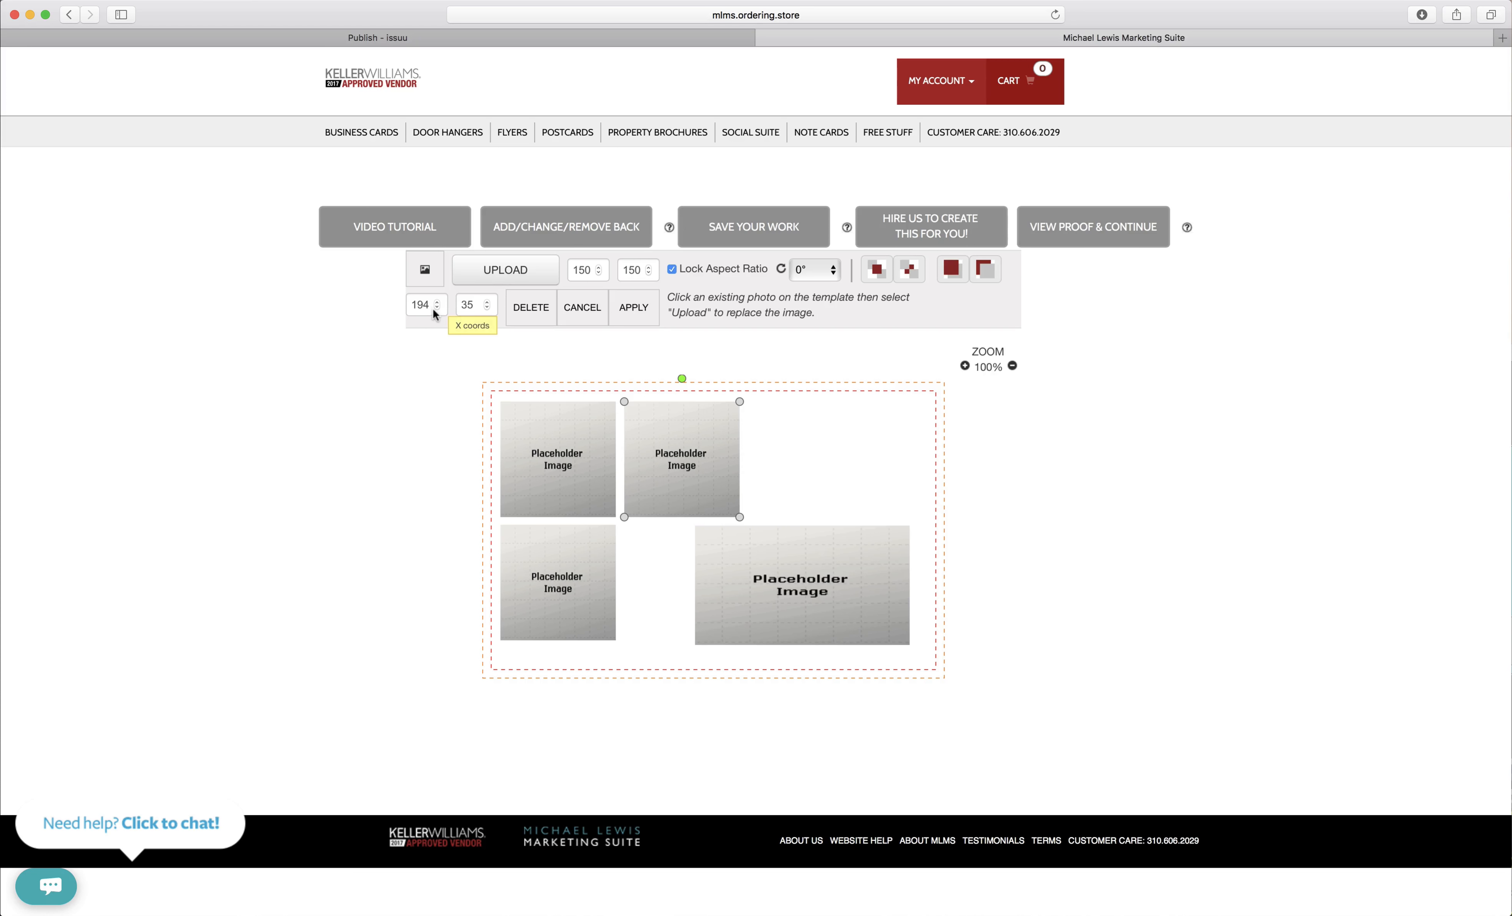
{"action": "left_click", "coordinate": [440, 310]}
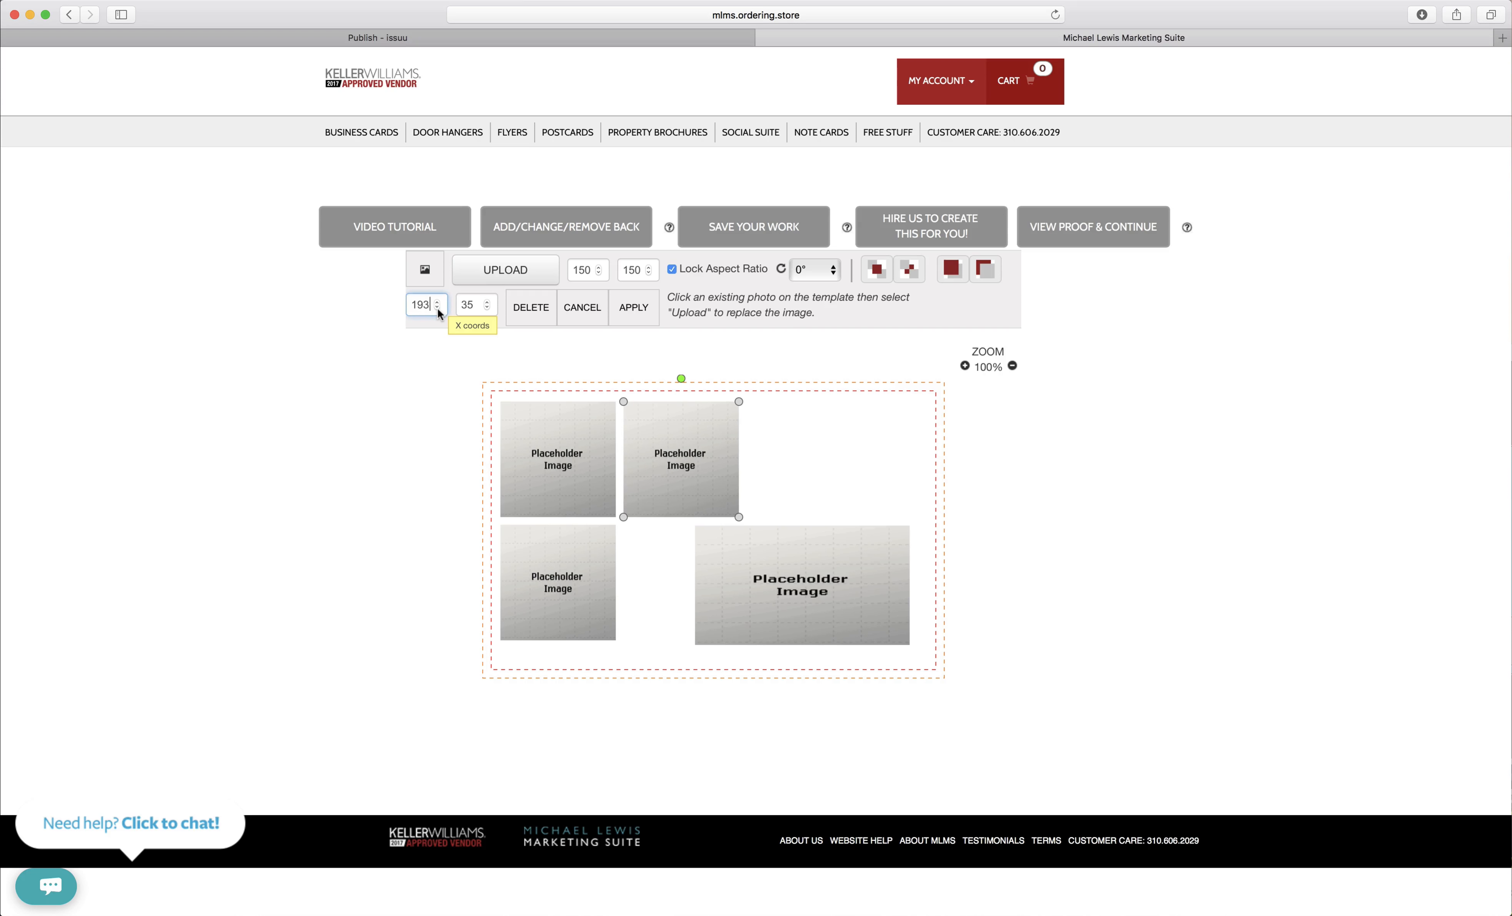
{"action": "left_click", "coordinate": [440, 309]}
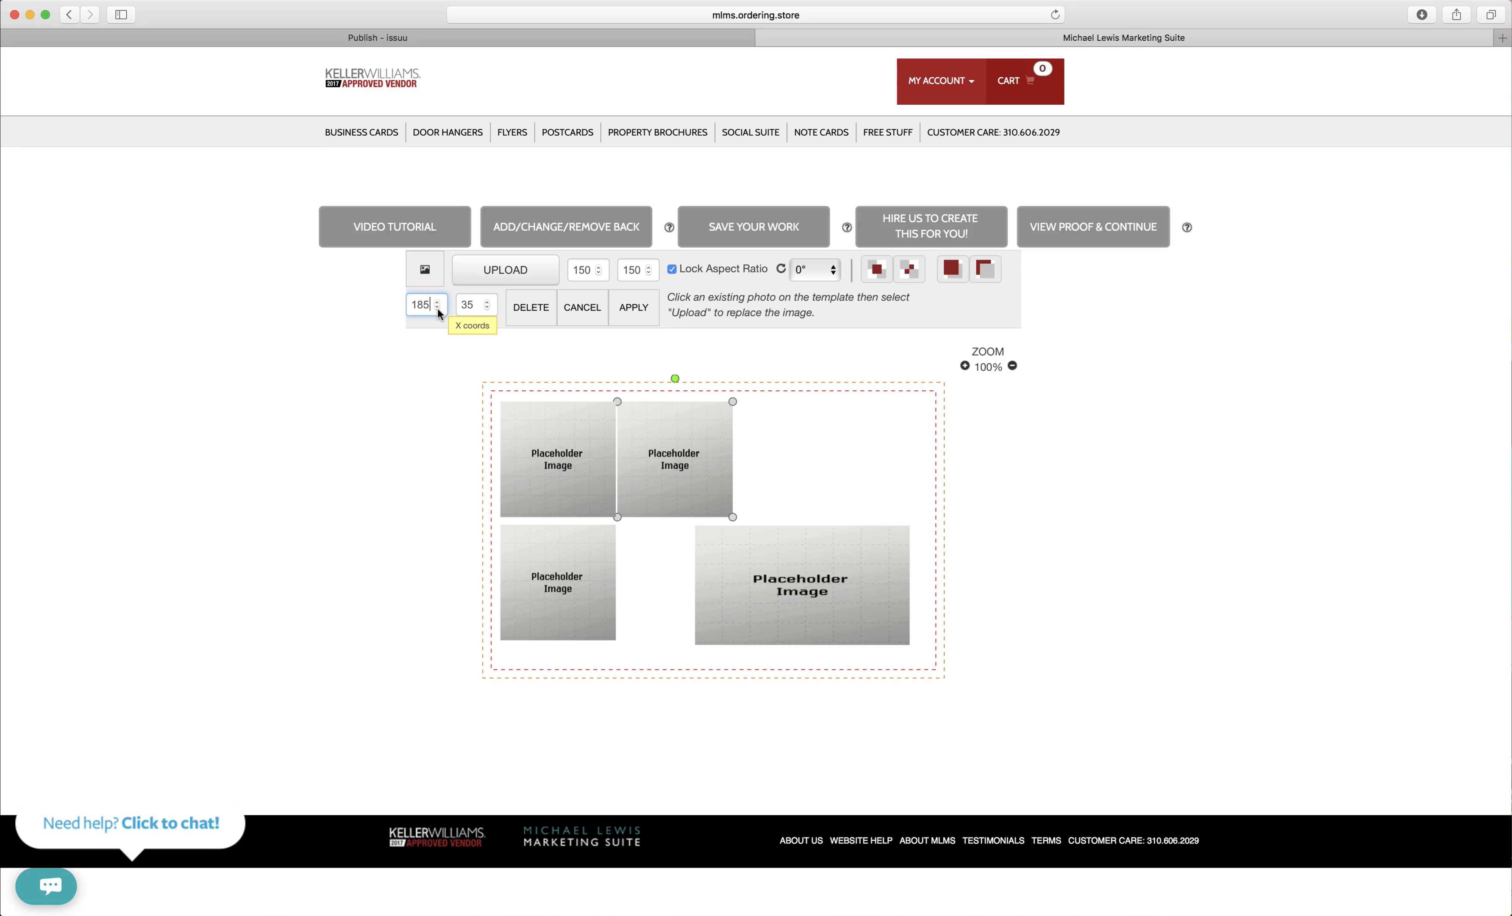
{"action": "left_click", "coordinate": [440, 309]}
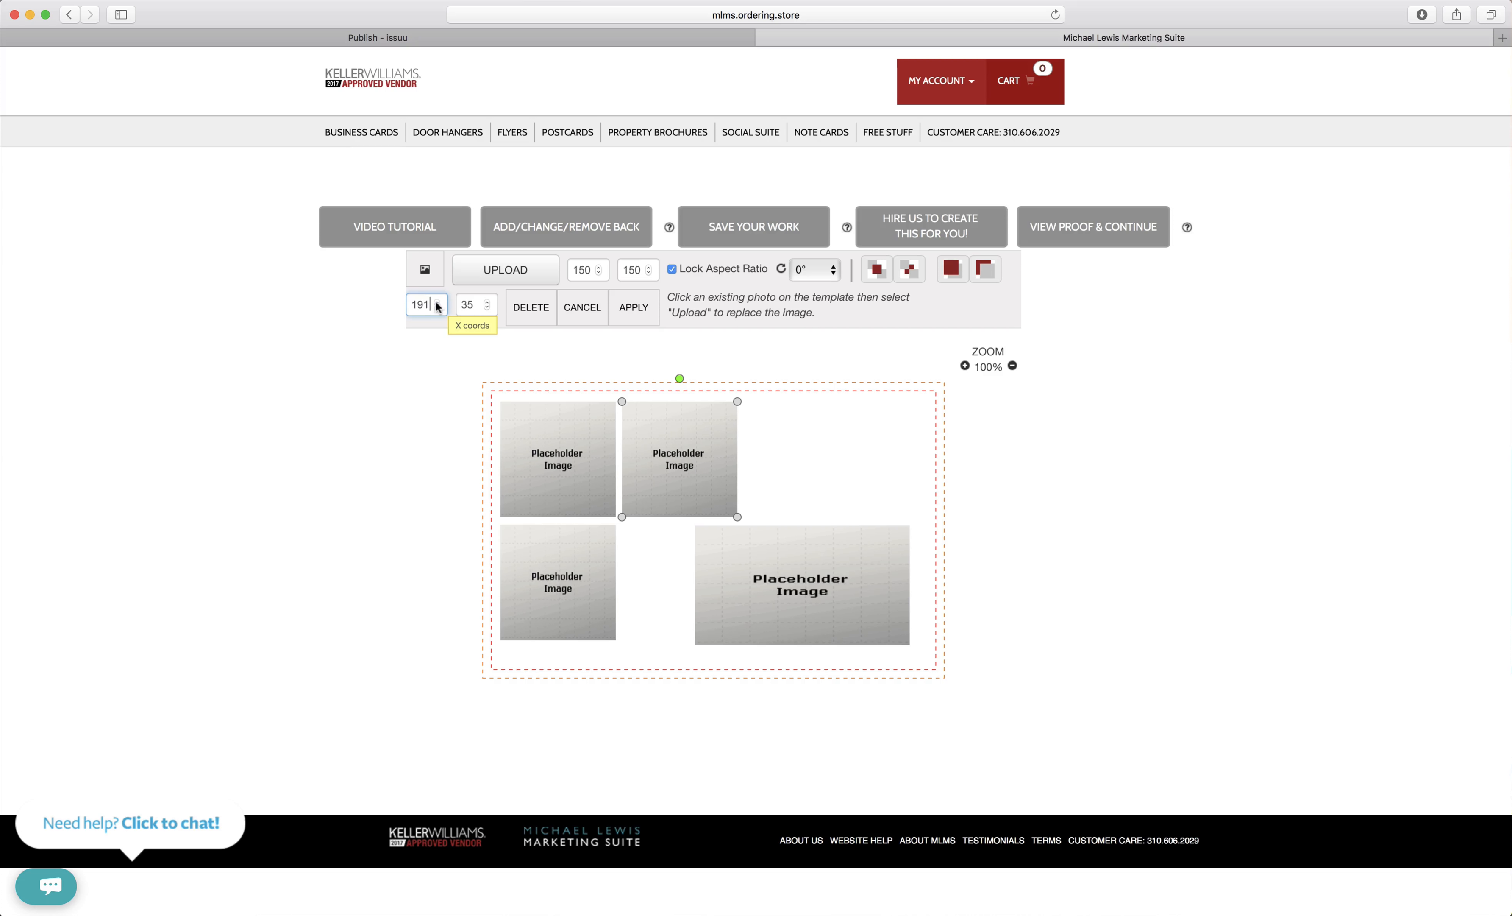
Position the lower-left box at X 33, Y 196, then move to the wide lower-right box
{"action": "left_click", "coordinate": [558, 583]}
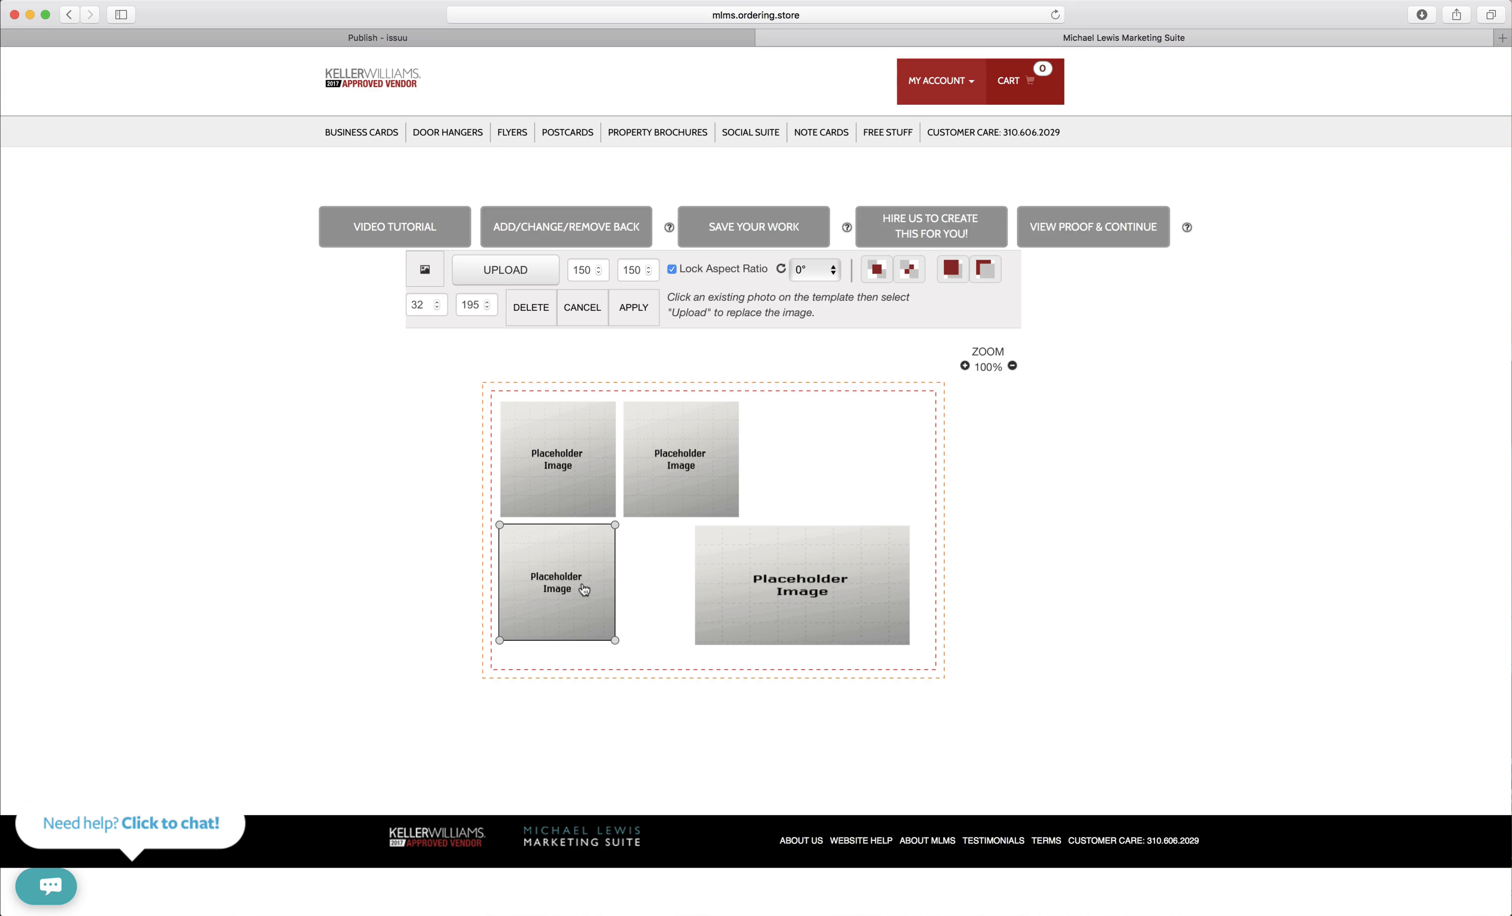
{"action": "left_click", "coordinate": [438, 300]}
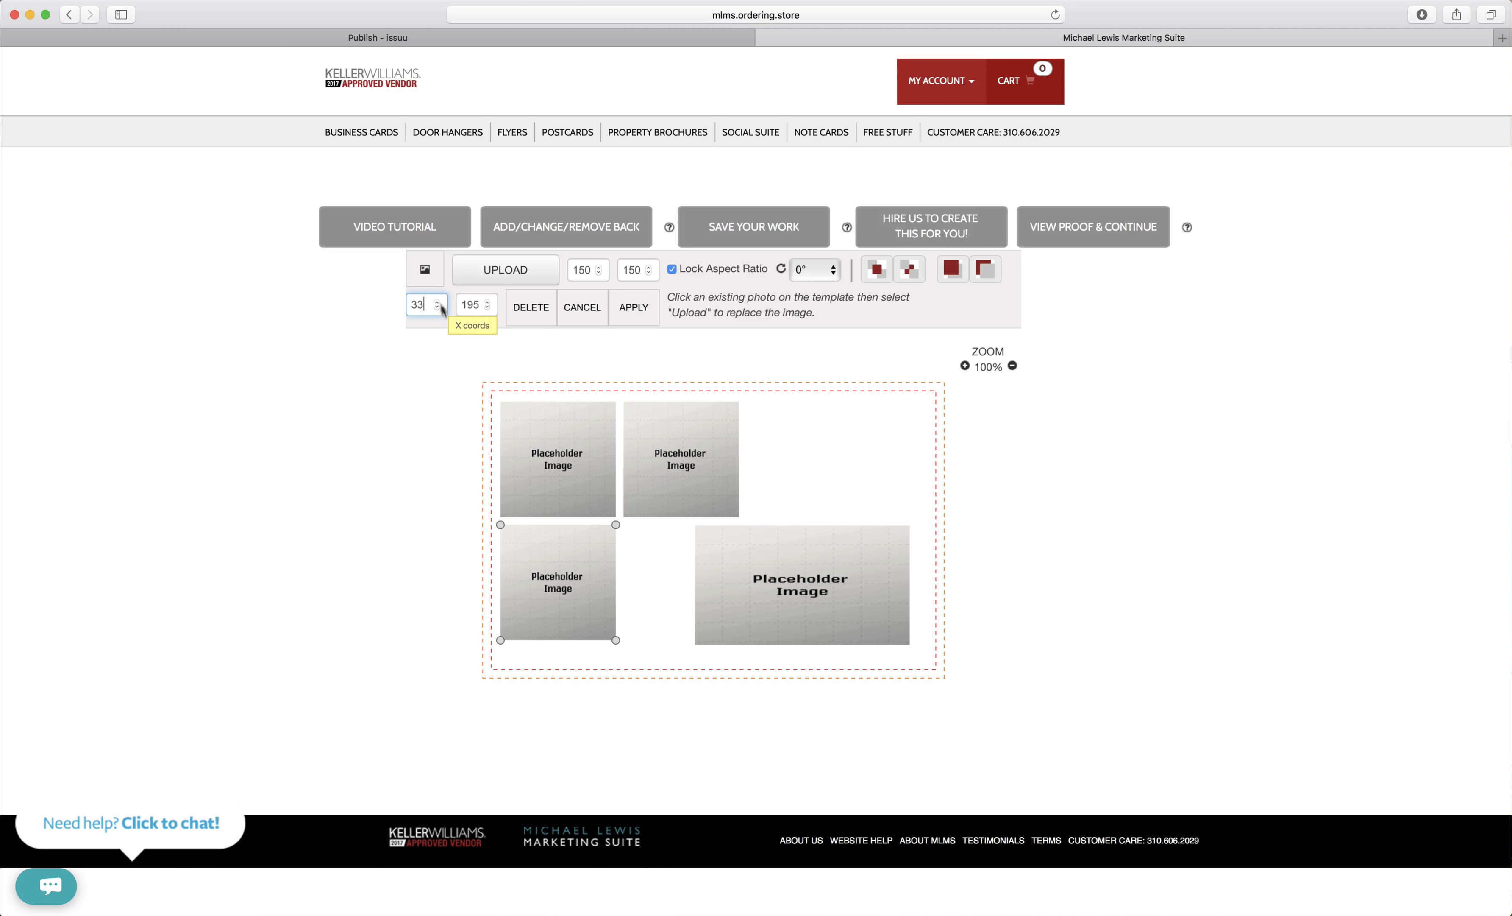
{"action": "left_click", "coordinate": [556, 458]}
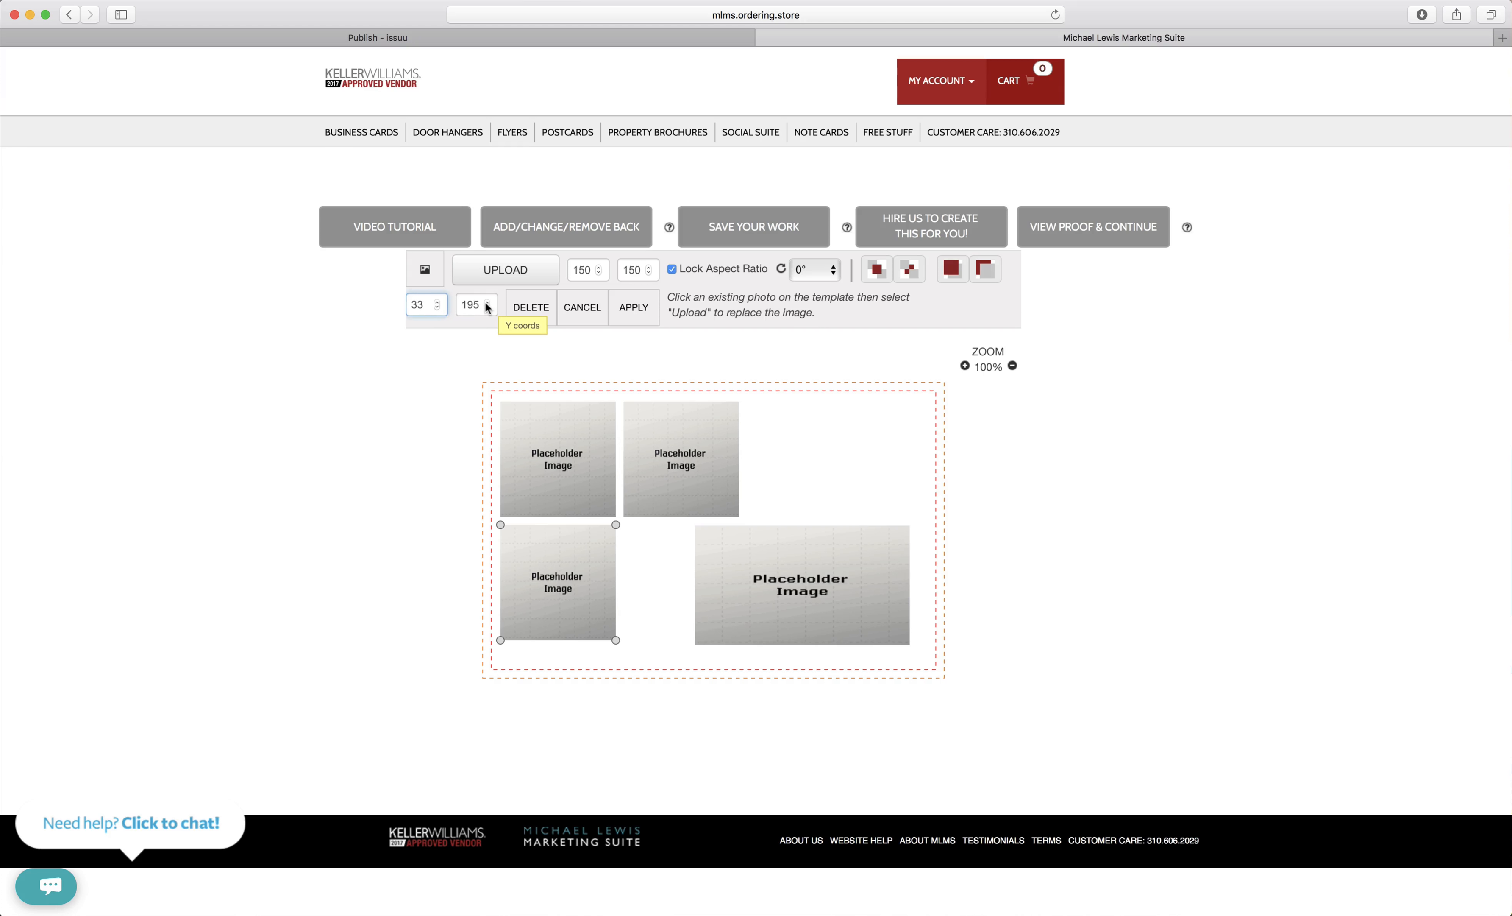
{"action": "left_click", "coordinate": [488, 309]}
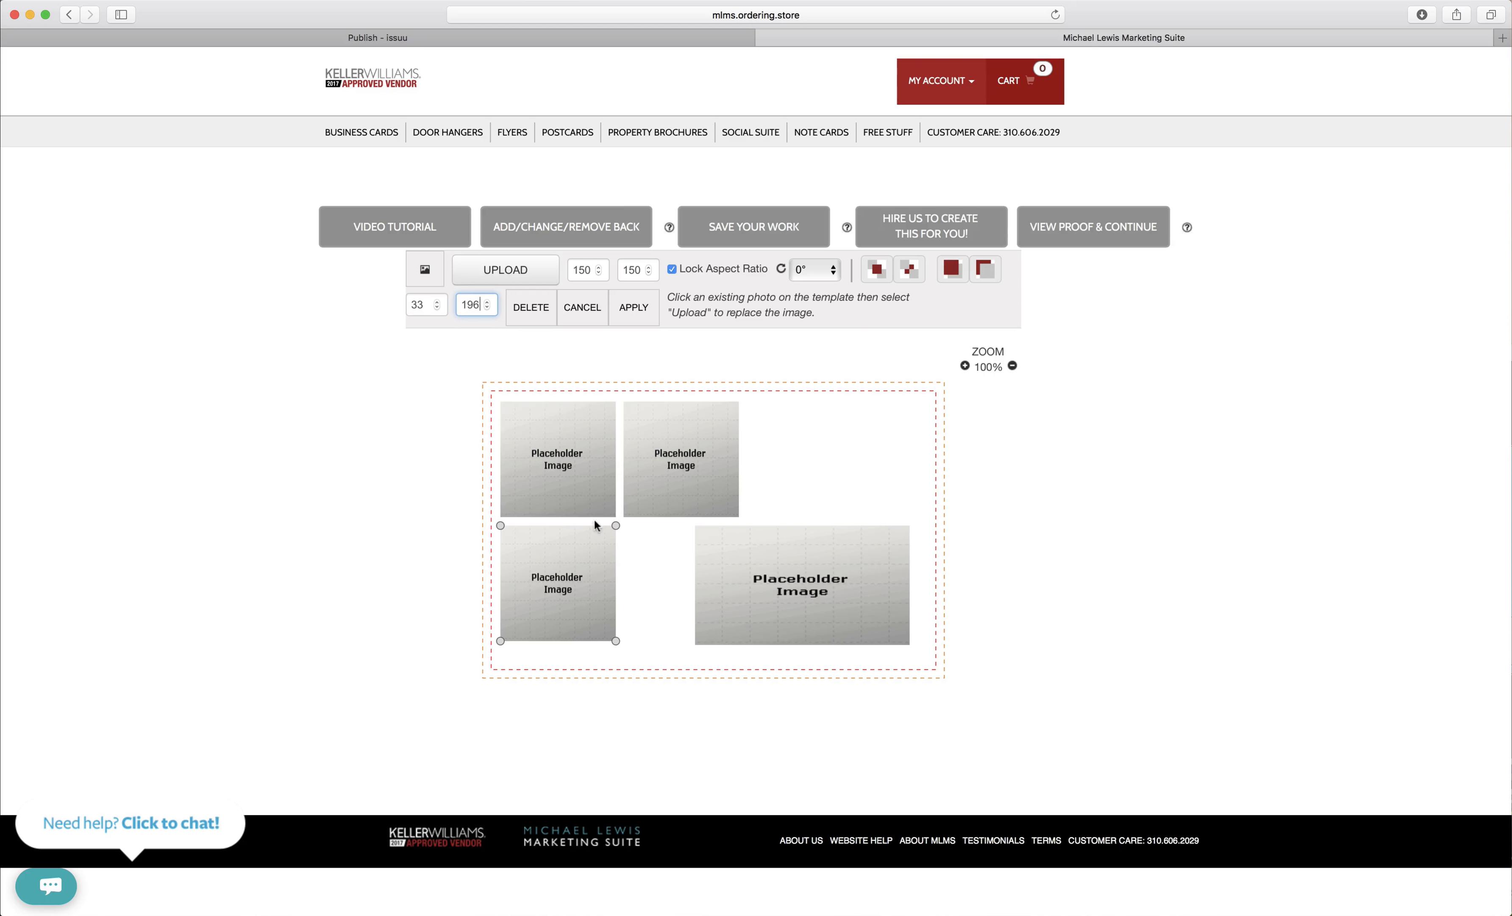
{"action": "left_click", "coordinate": [801, 585]}
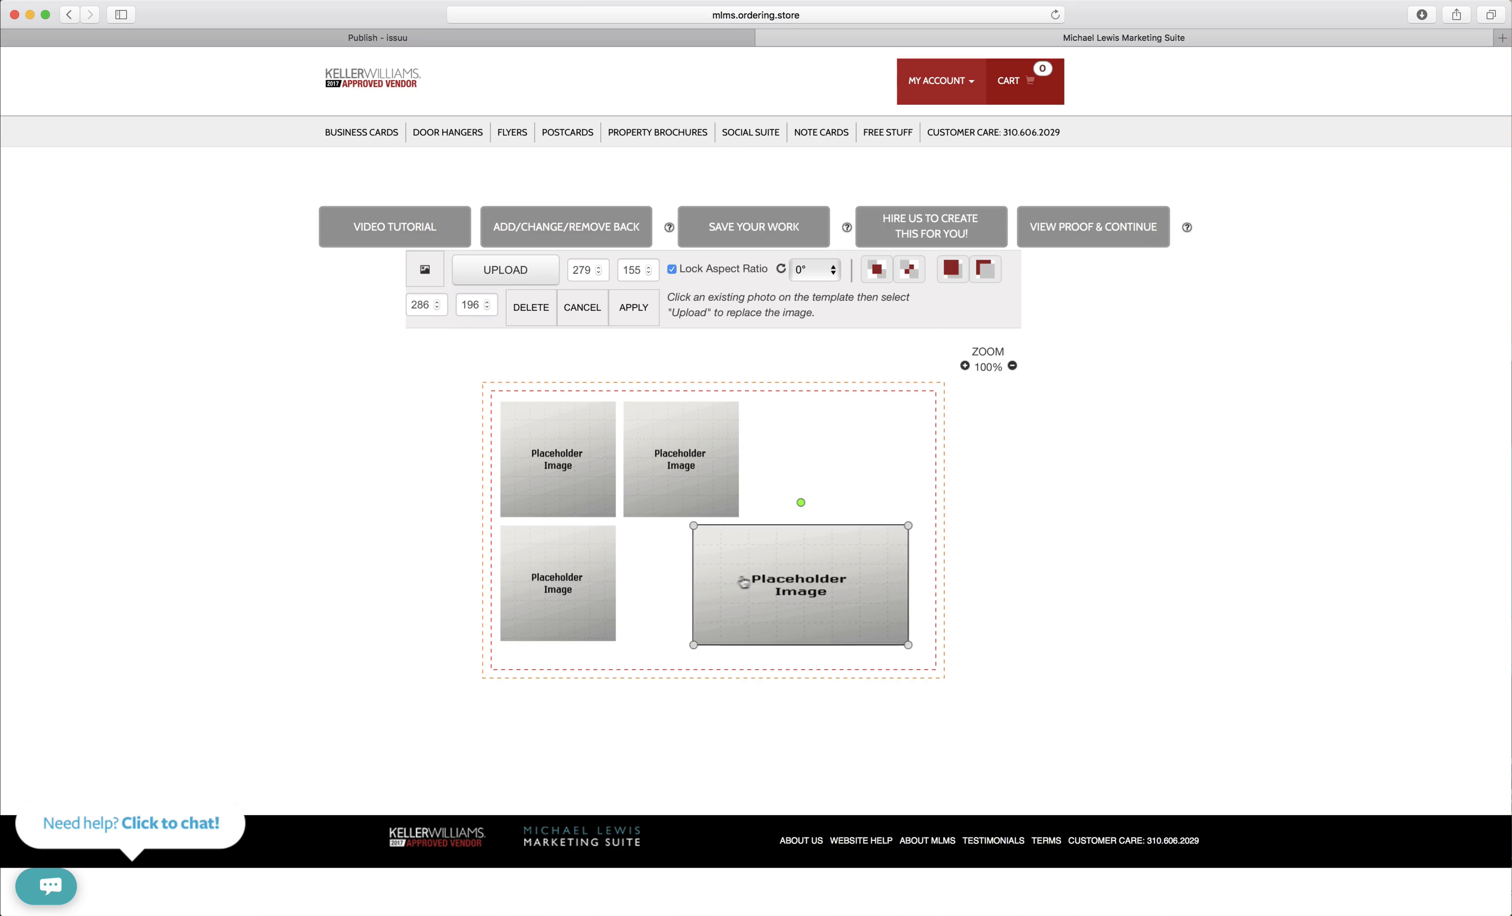
Make the wide box a 150×150 square at X 192, Y 196 in the lower-right slot
{"action": "type", "text": "150"}
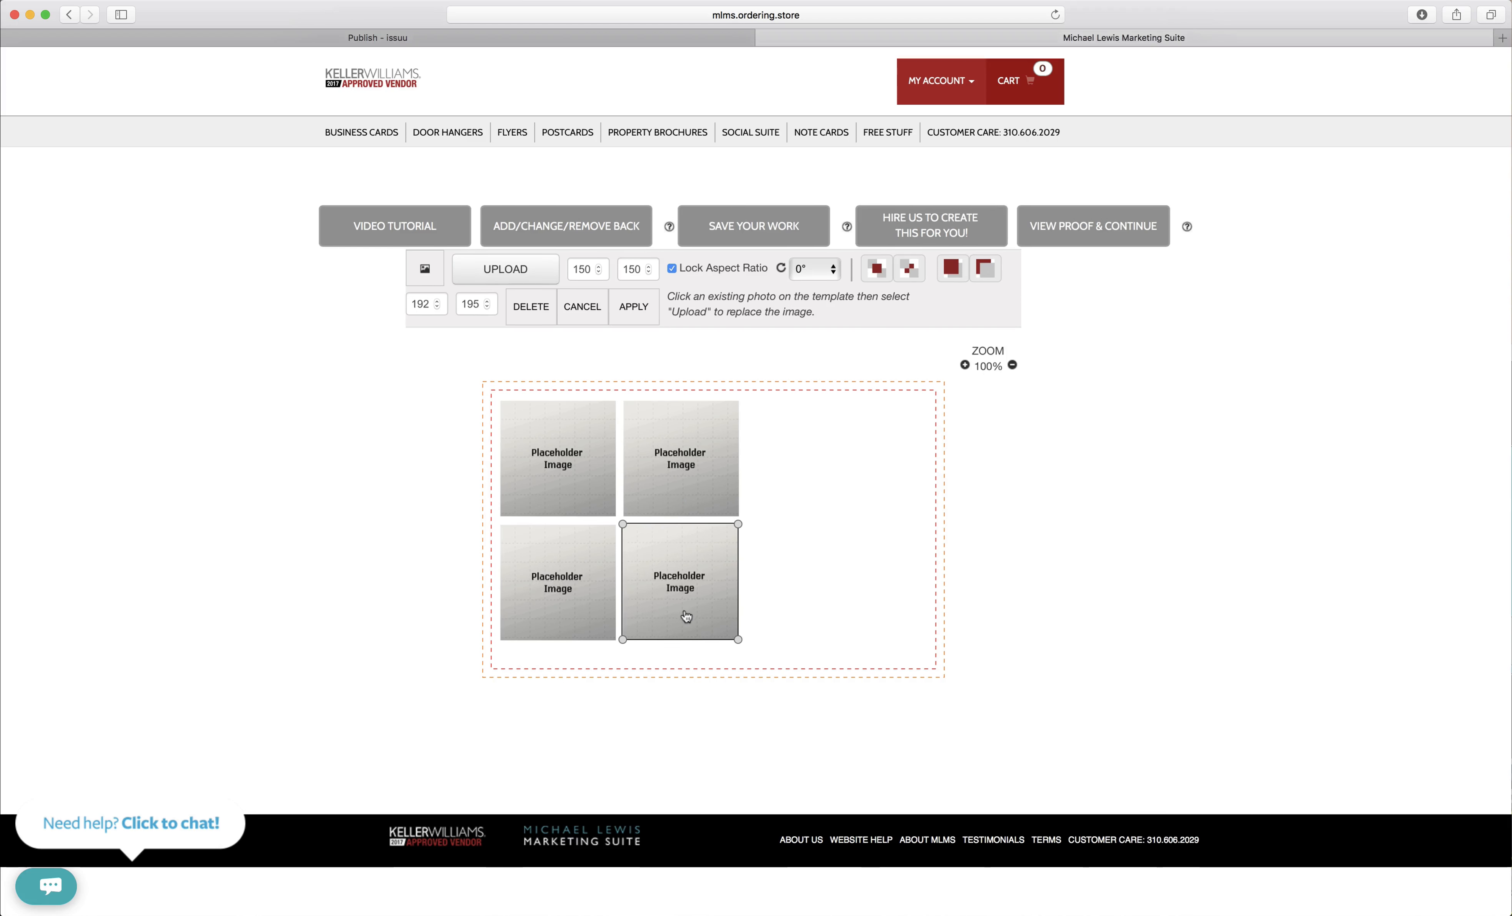
{"action": "left_click", "coordinate": [679, 456]}
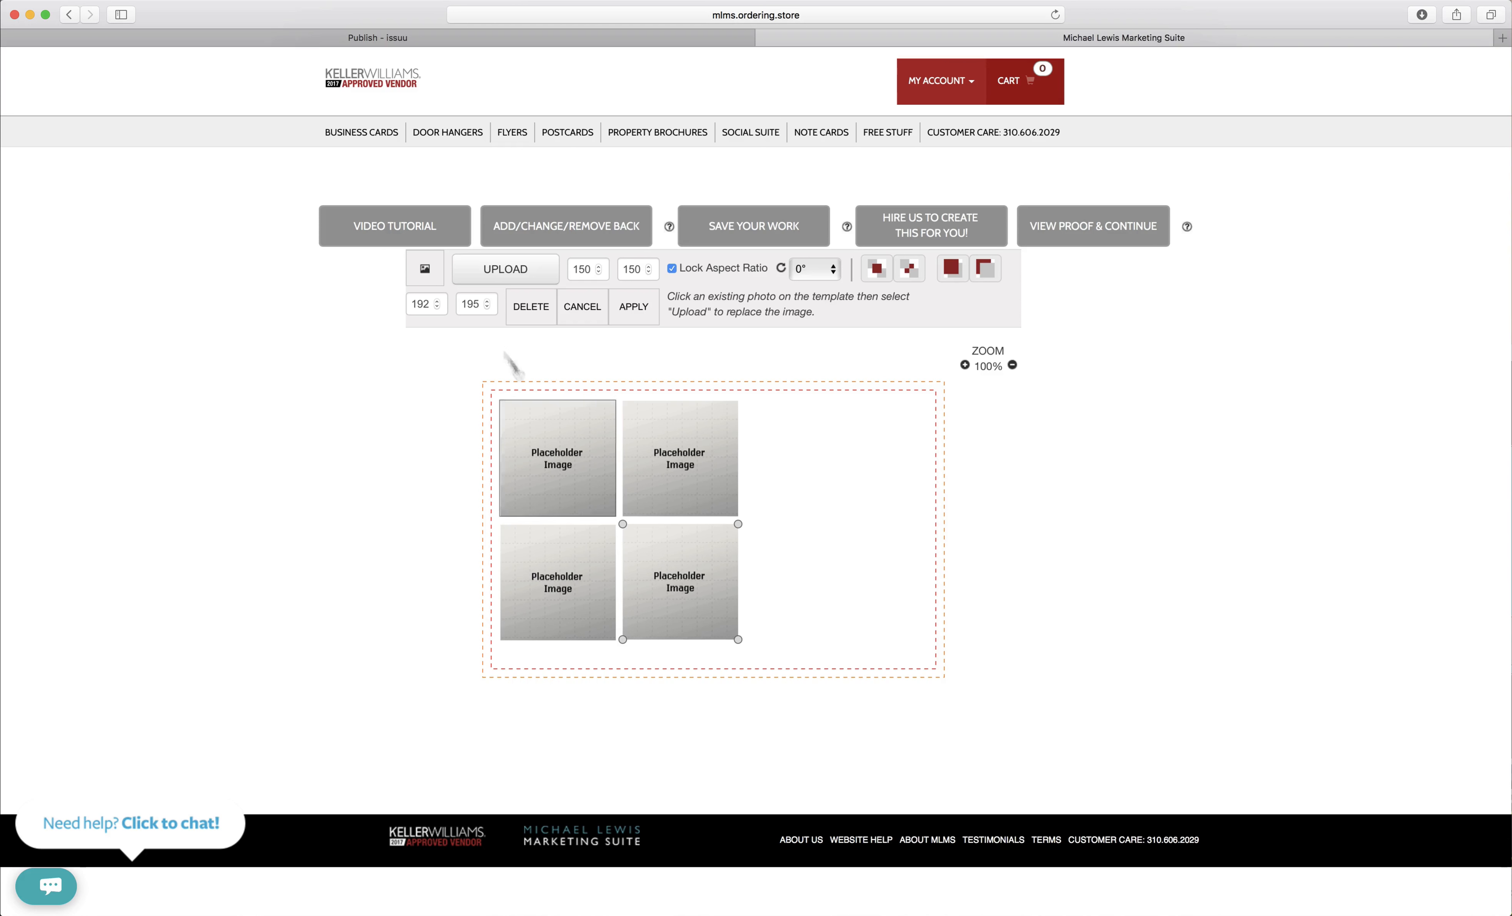
{"action": "left_click", "coordinate": [558, 581]}
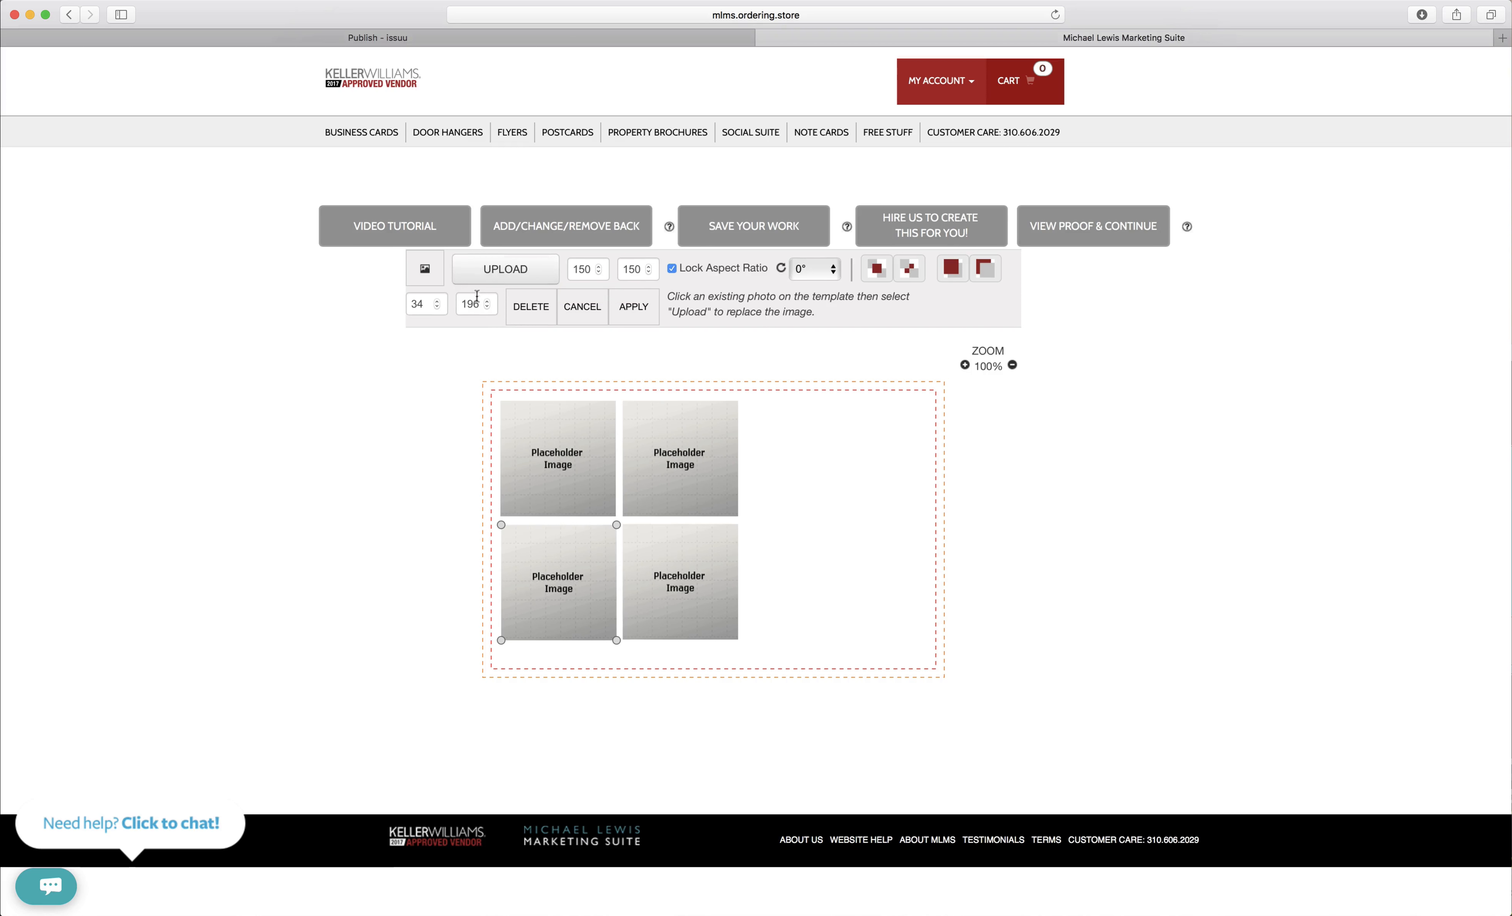
{"action": "left_click", "coordinate": [679, 582]}
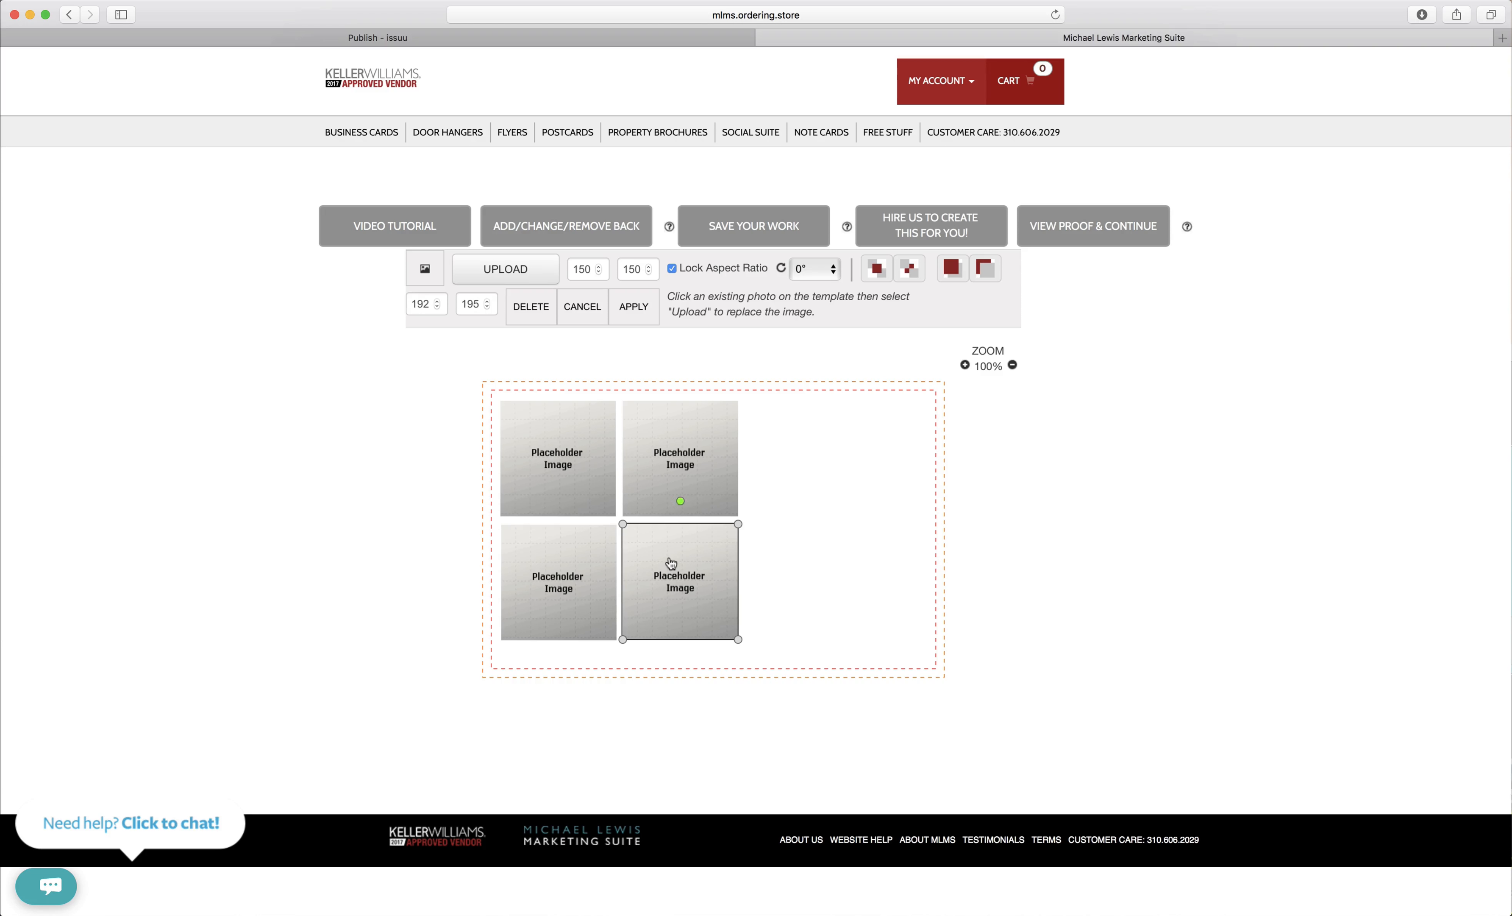
{"action": "left_click", "coordinate": [490, 302]}
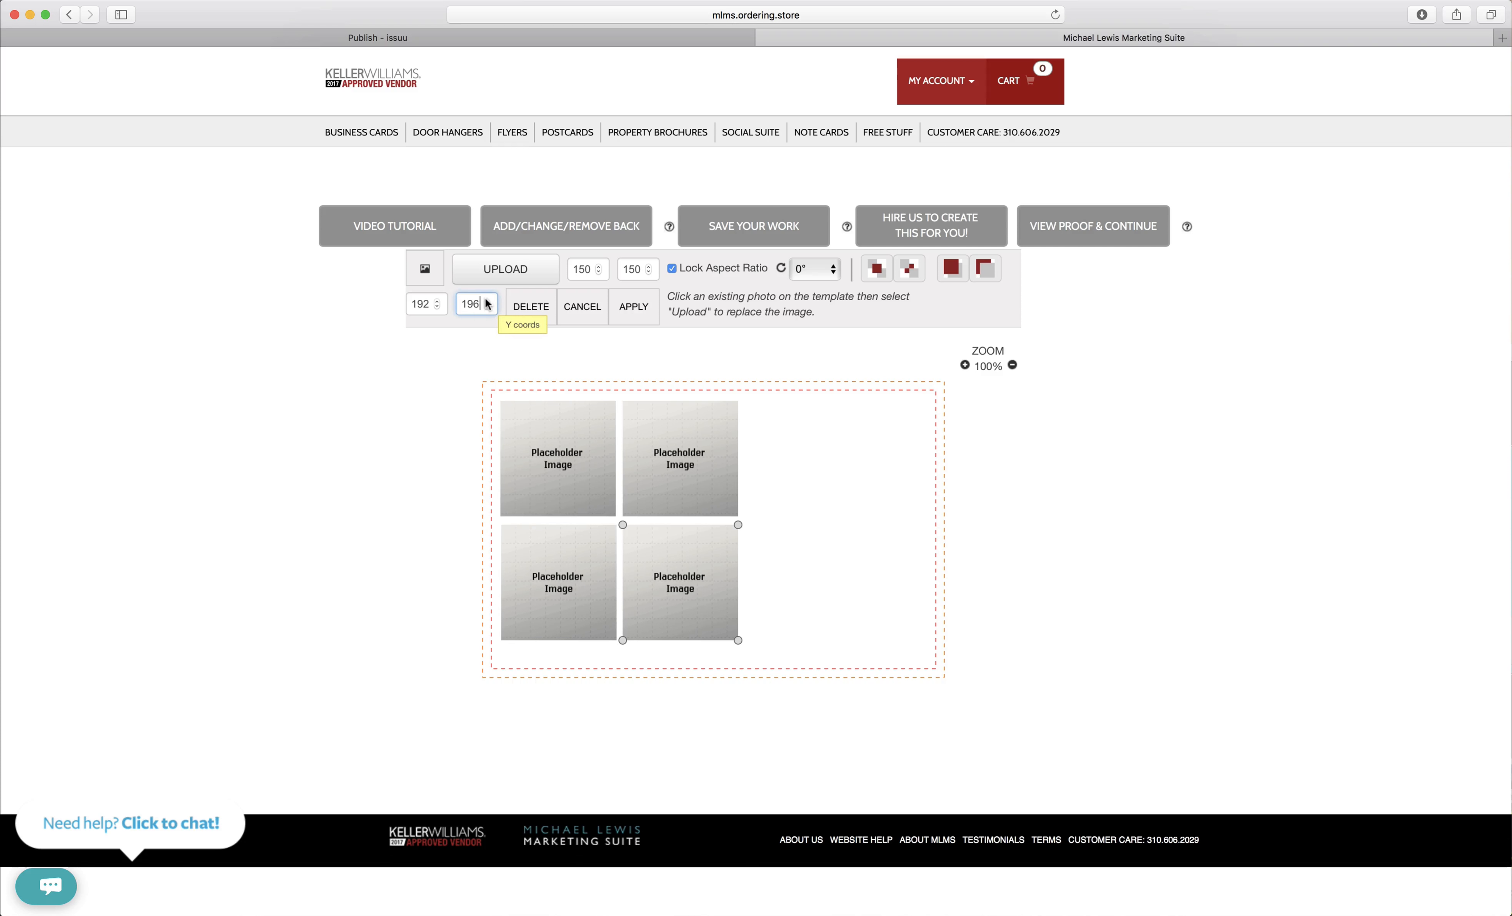
{"action": "mouse_move", "coordinate": [840, 555]}
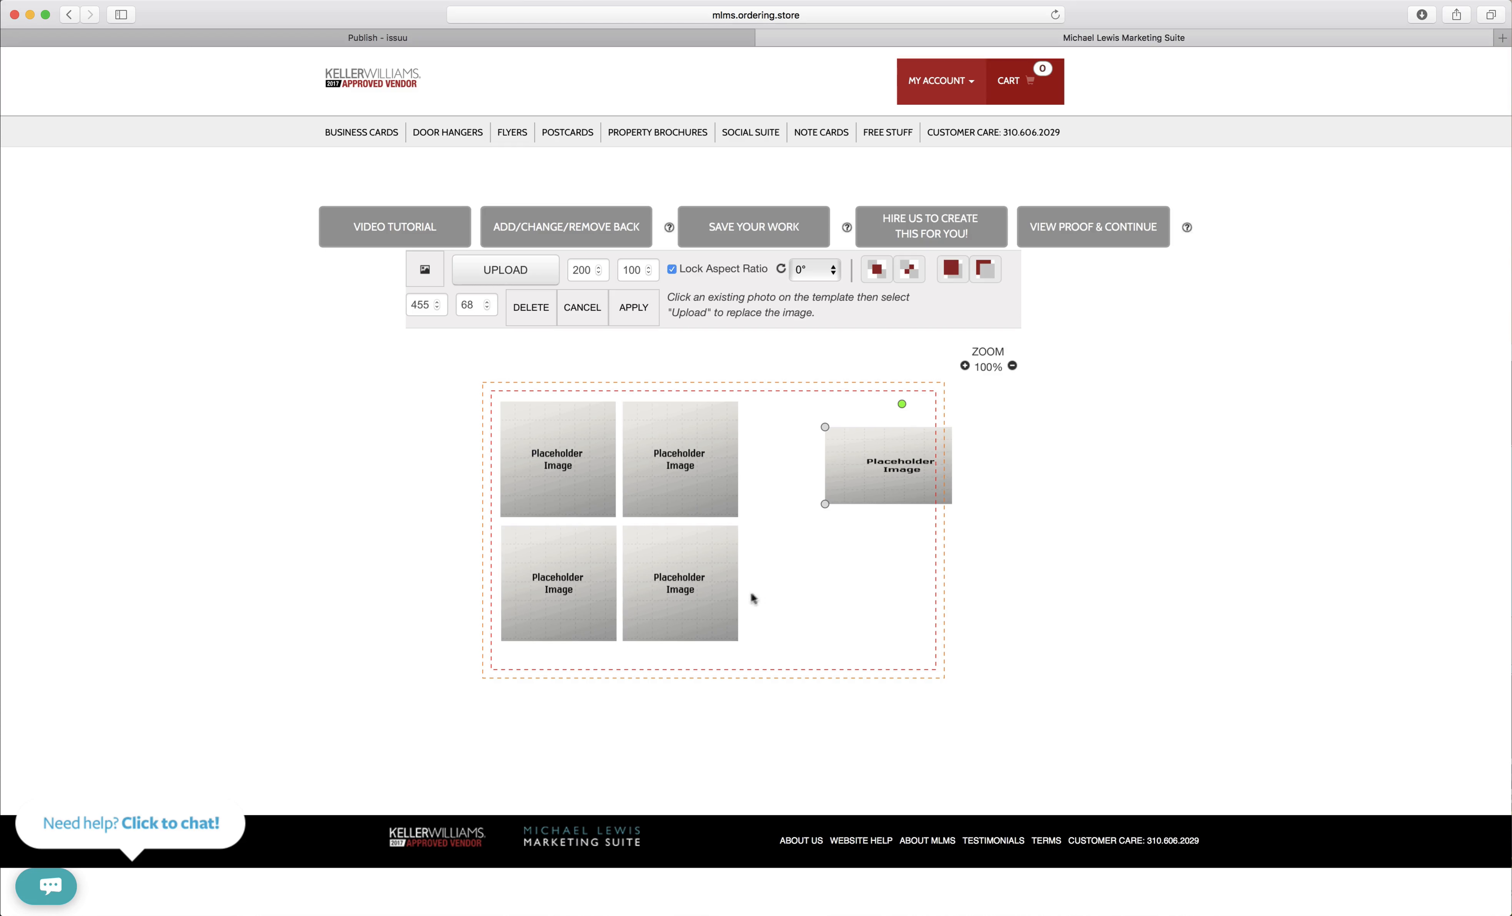
{"action": "mouse_move", "coordinate": [429, 579]}
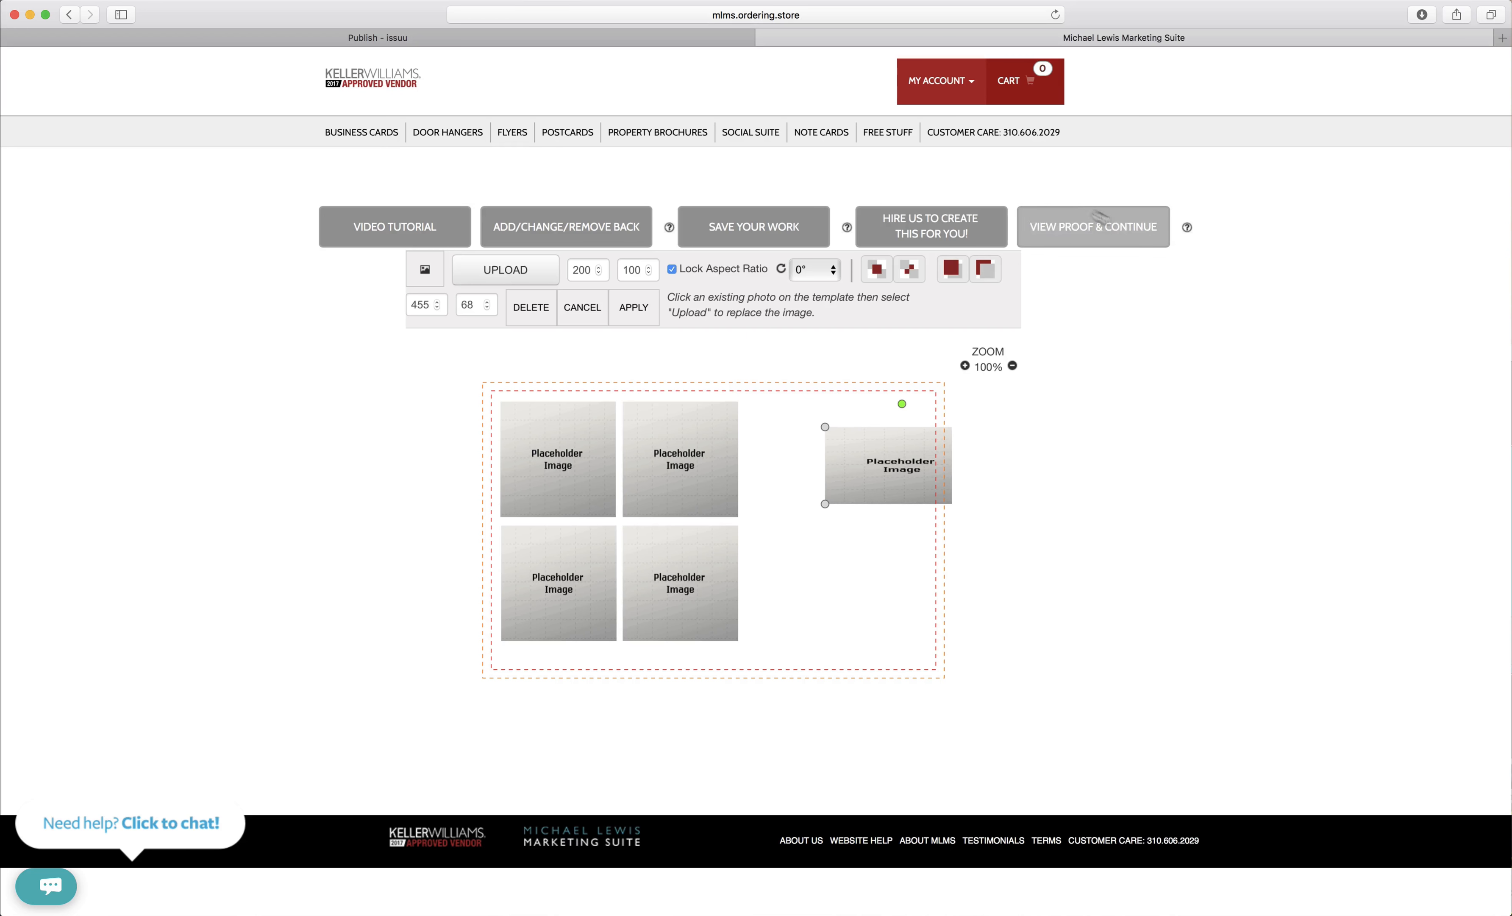
Select the customer care phone number after adding the 200×100 placeholder beside the grid
{"action": "triple_click", "coordinate": [994, 132]}
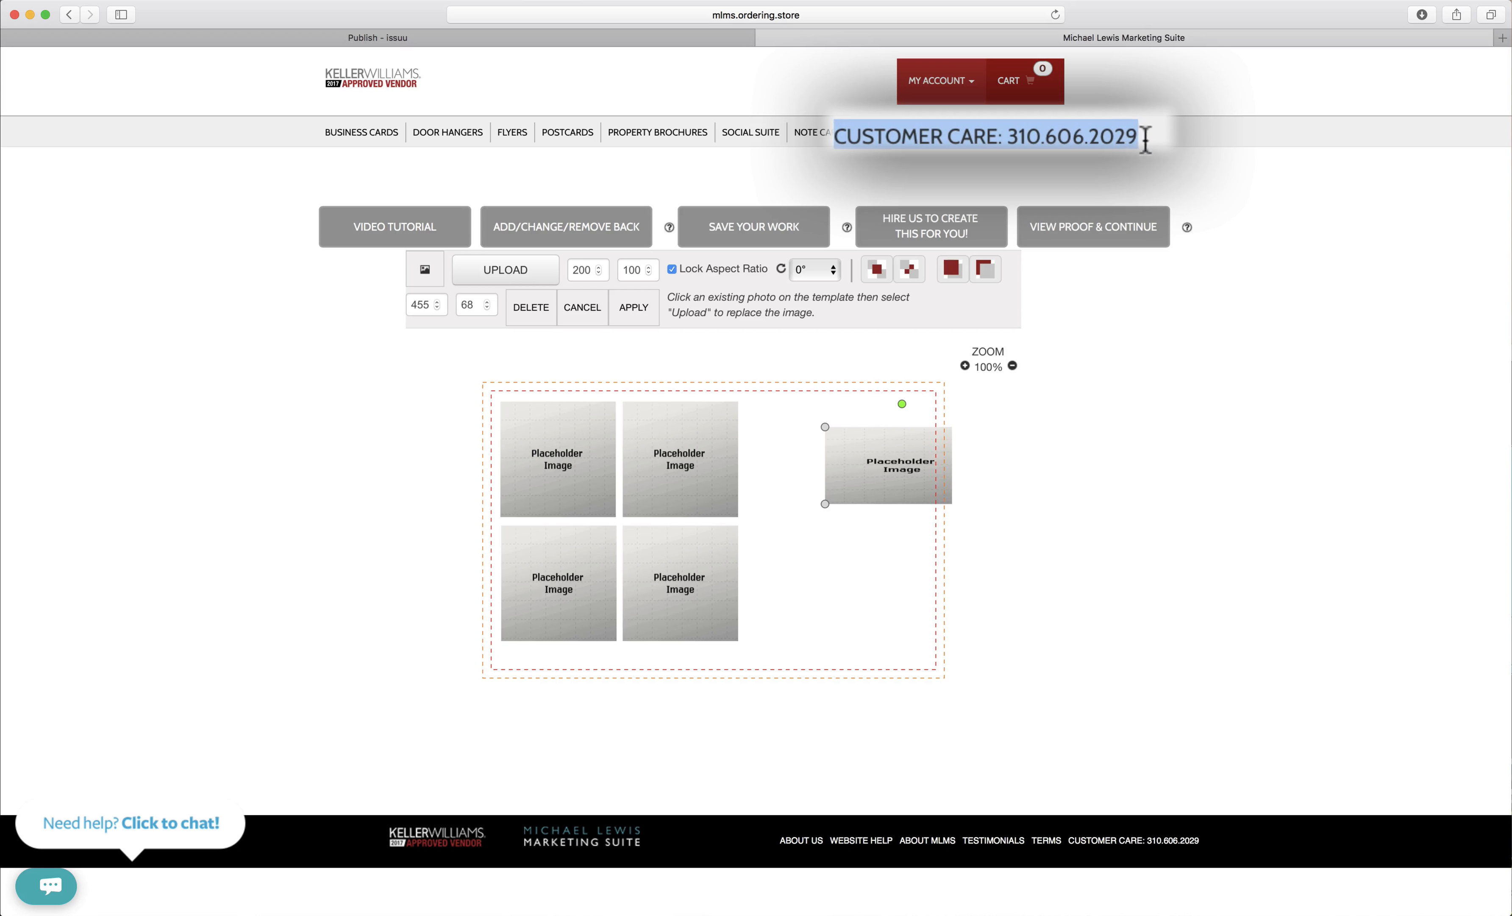